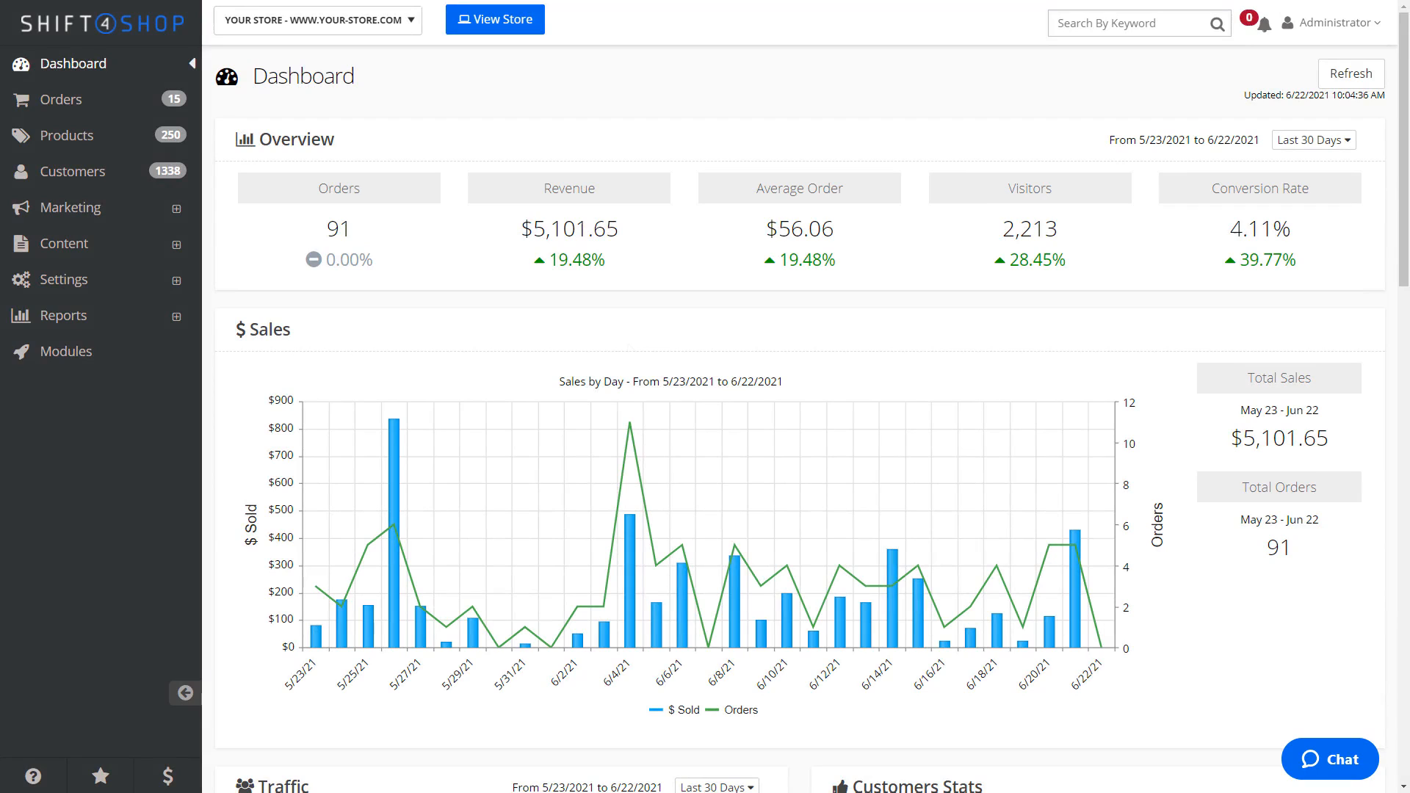
mouse_move(63, 315)
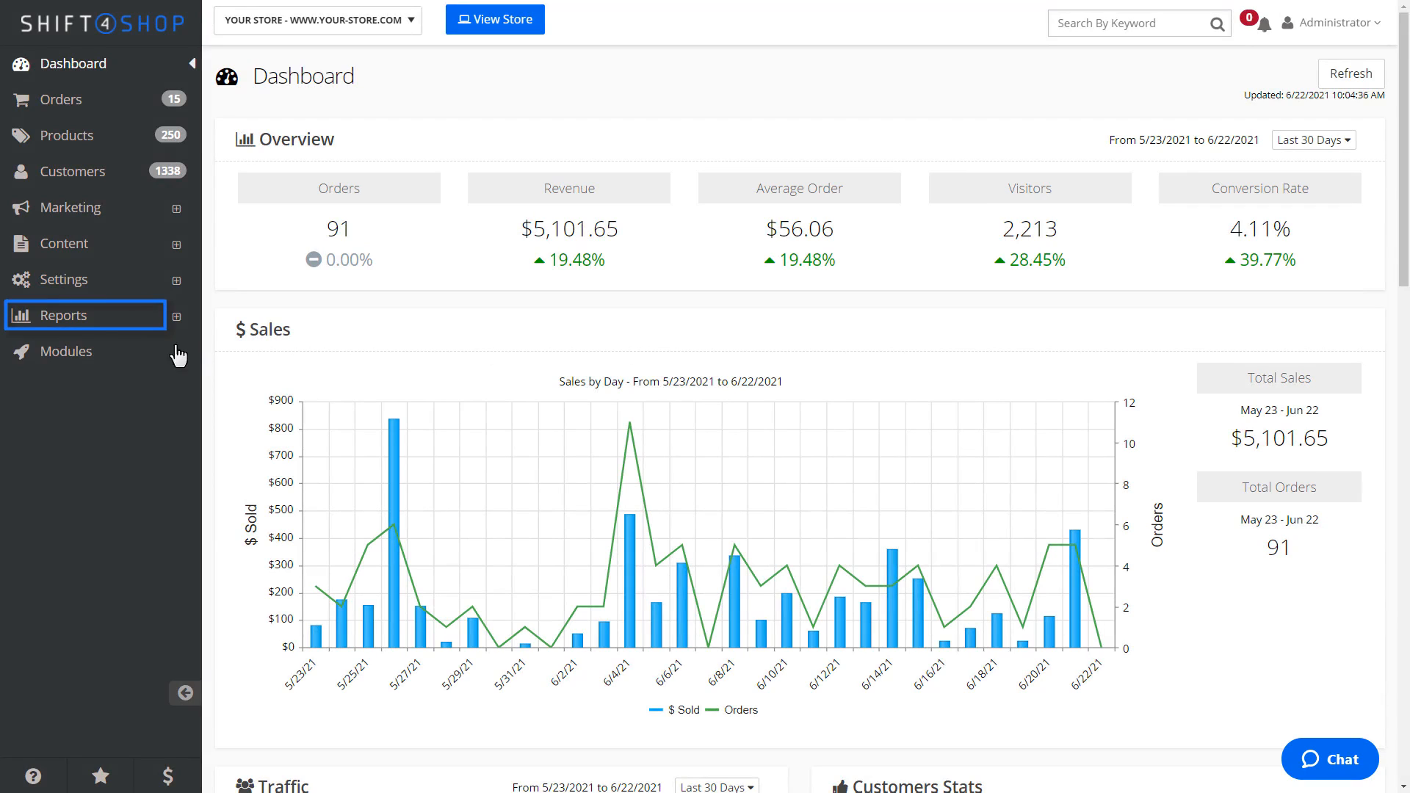
Expand Reports in the sidebar and go to the Shift4 Payments report page
click(63, 316)
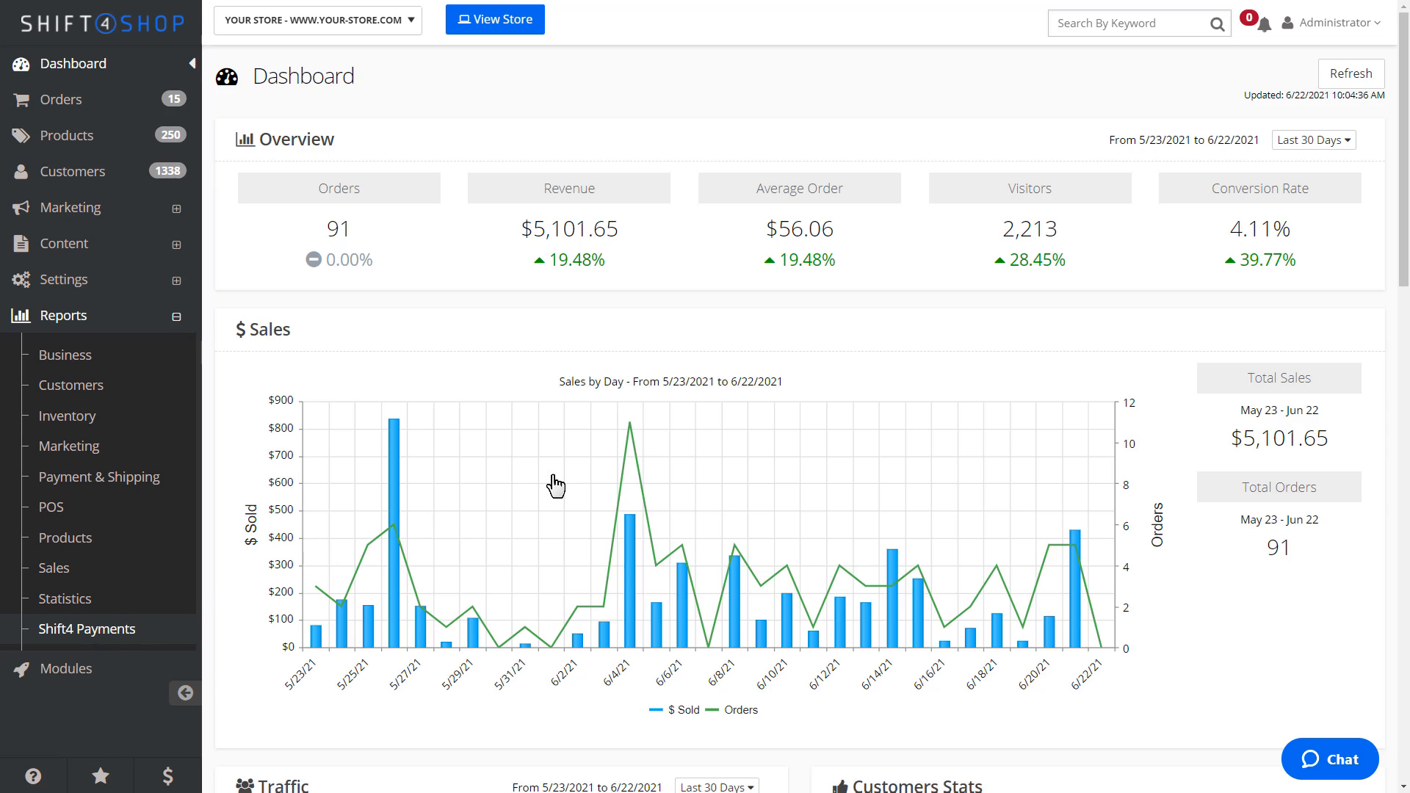
click(88, 629)
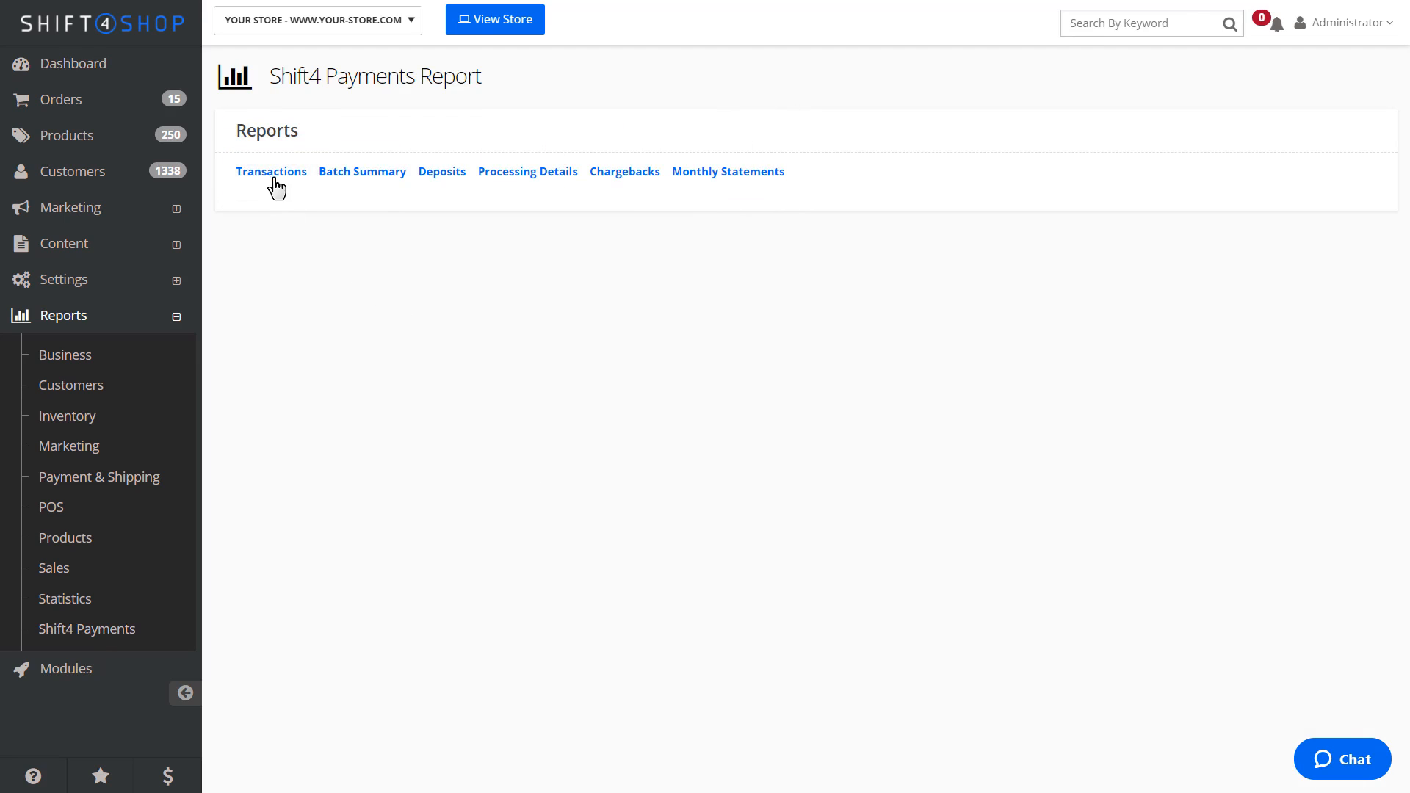
Load the Transactions report with a date preset, showing transactions and fraud scores
click(271, 172)
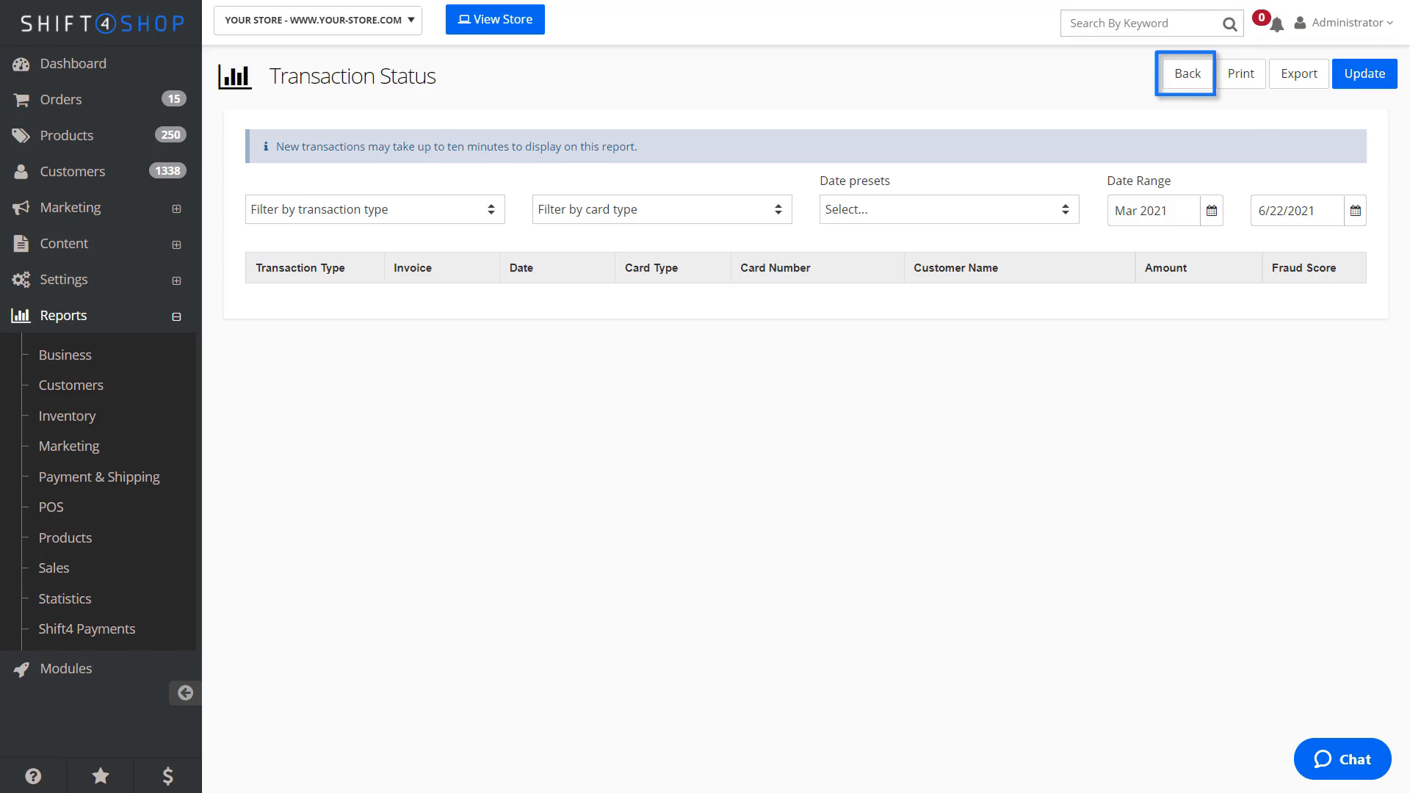
mouse_move(1241, 73)
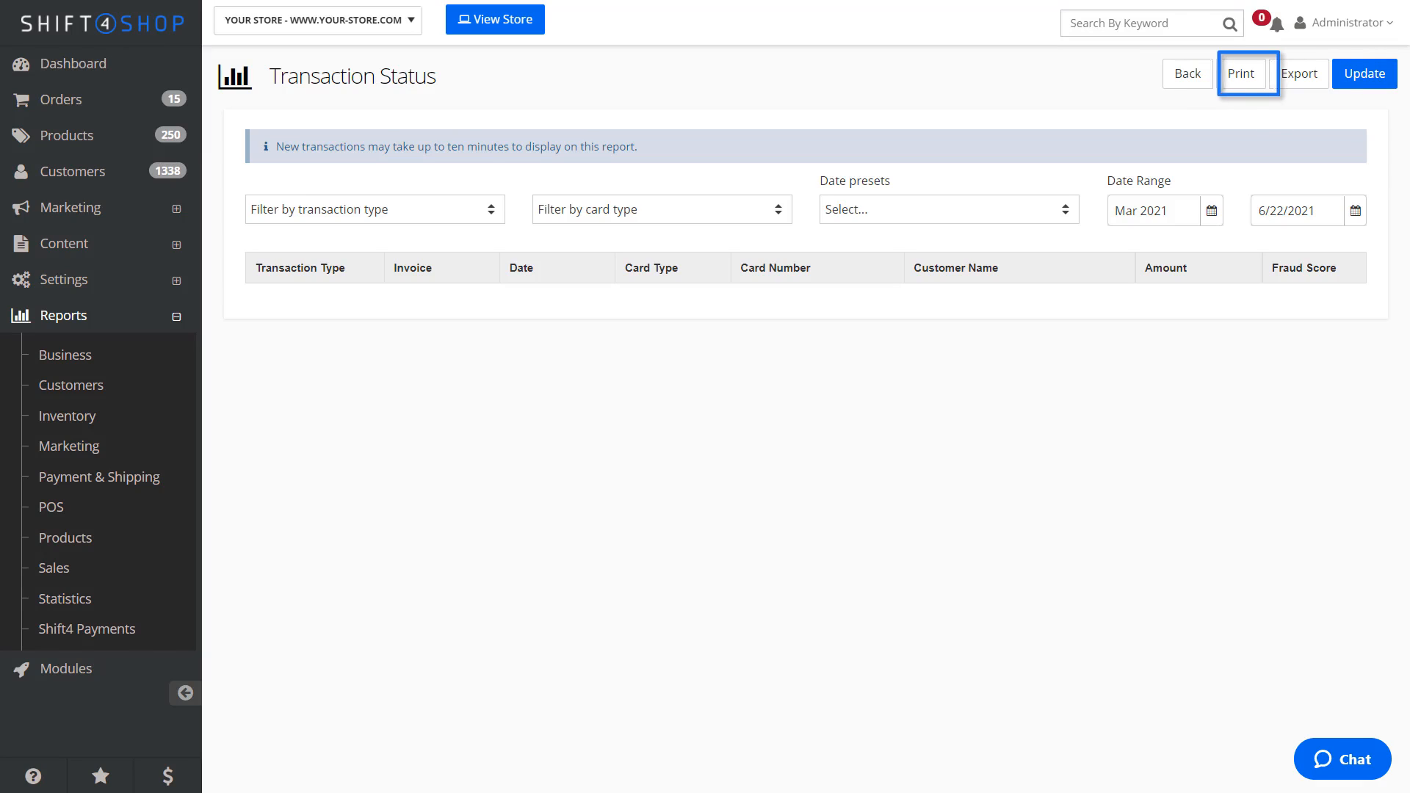
mouse_move(1298, 72)
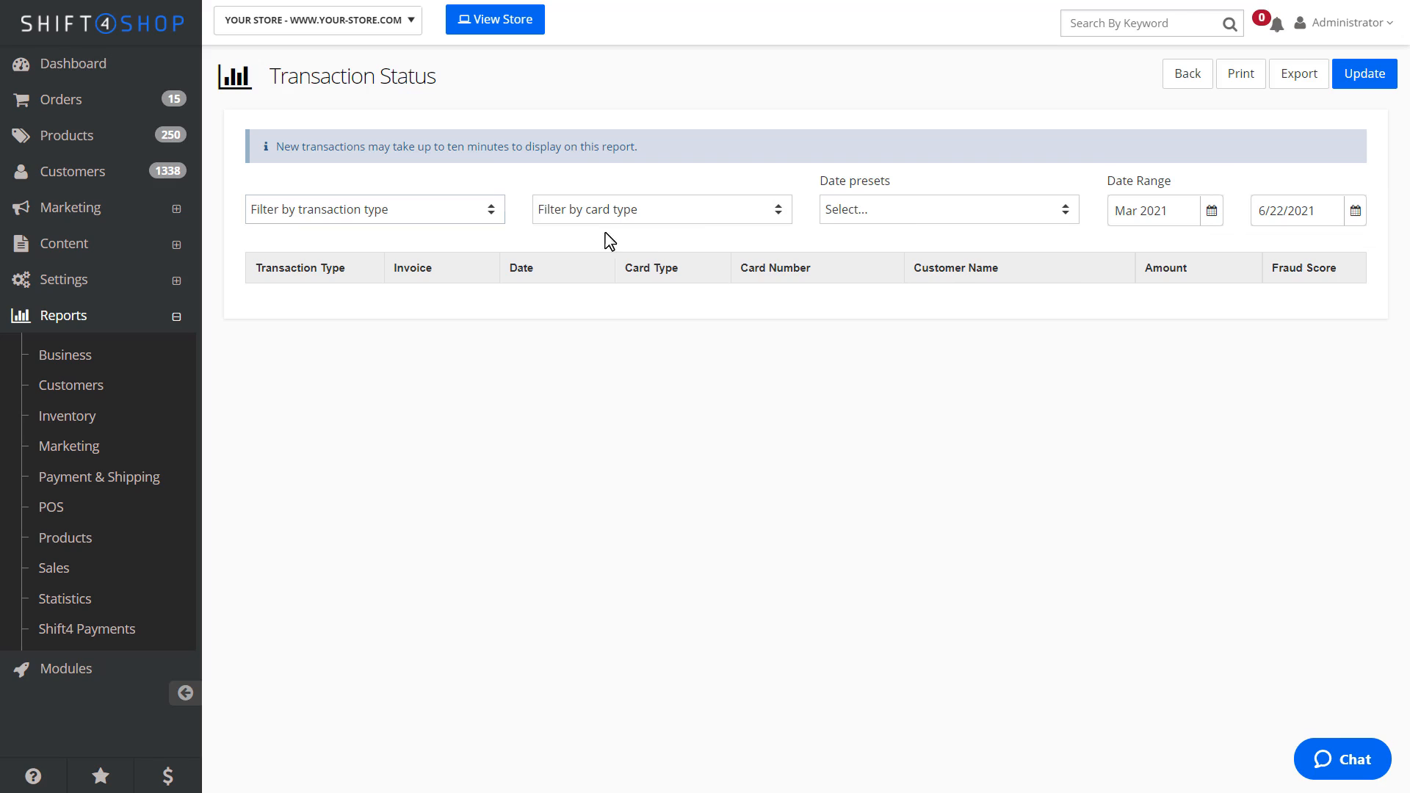
click(945, 208)
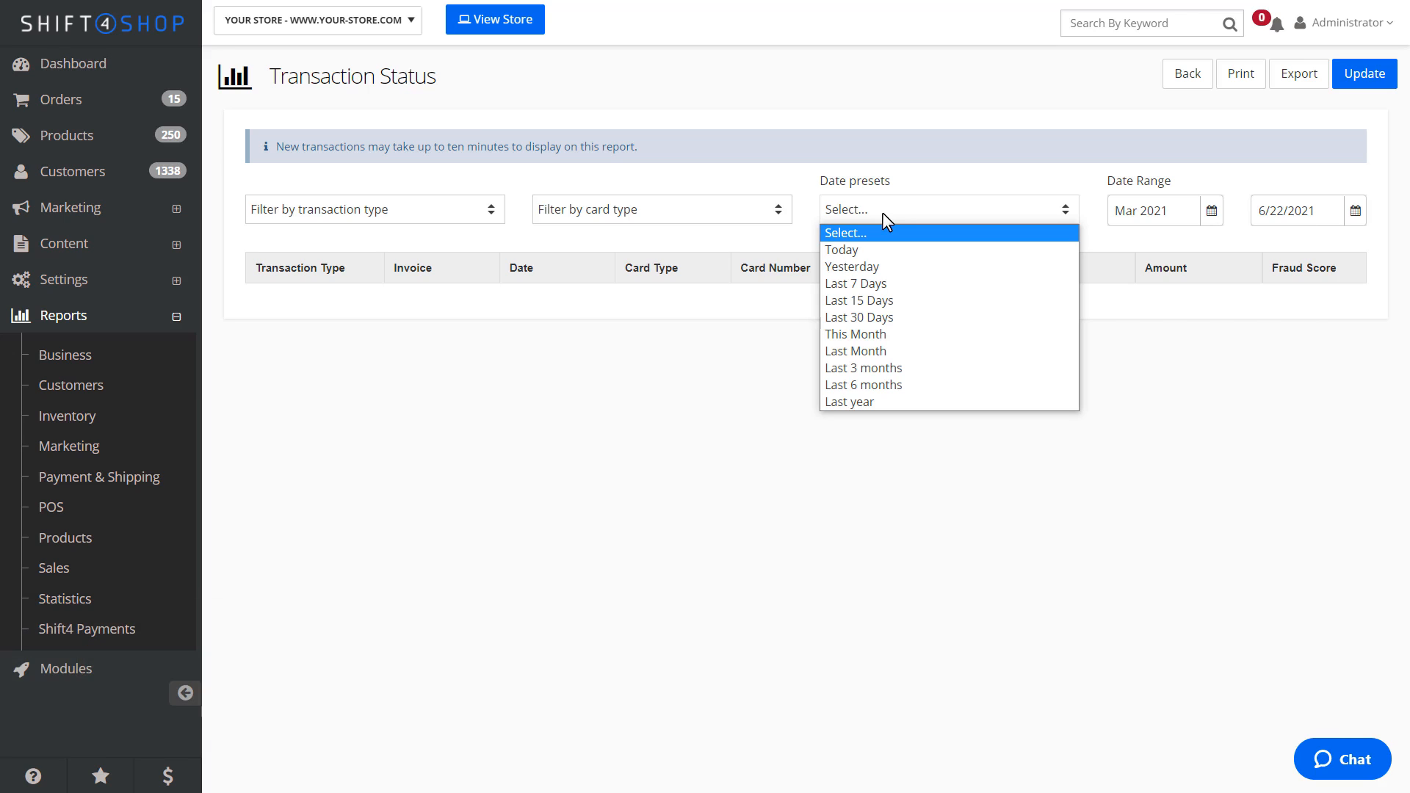
click(851, 267)
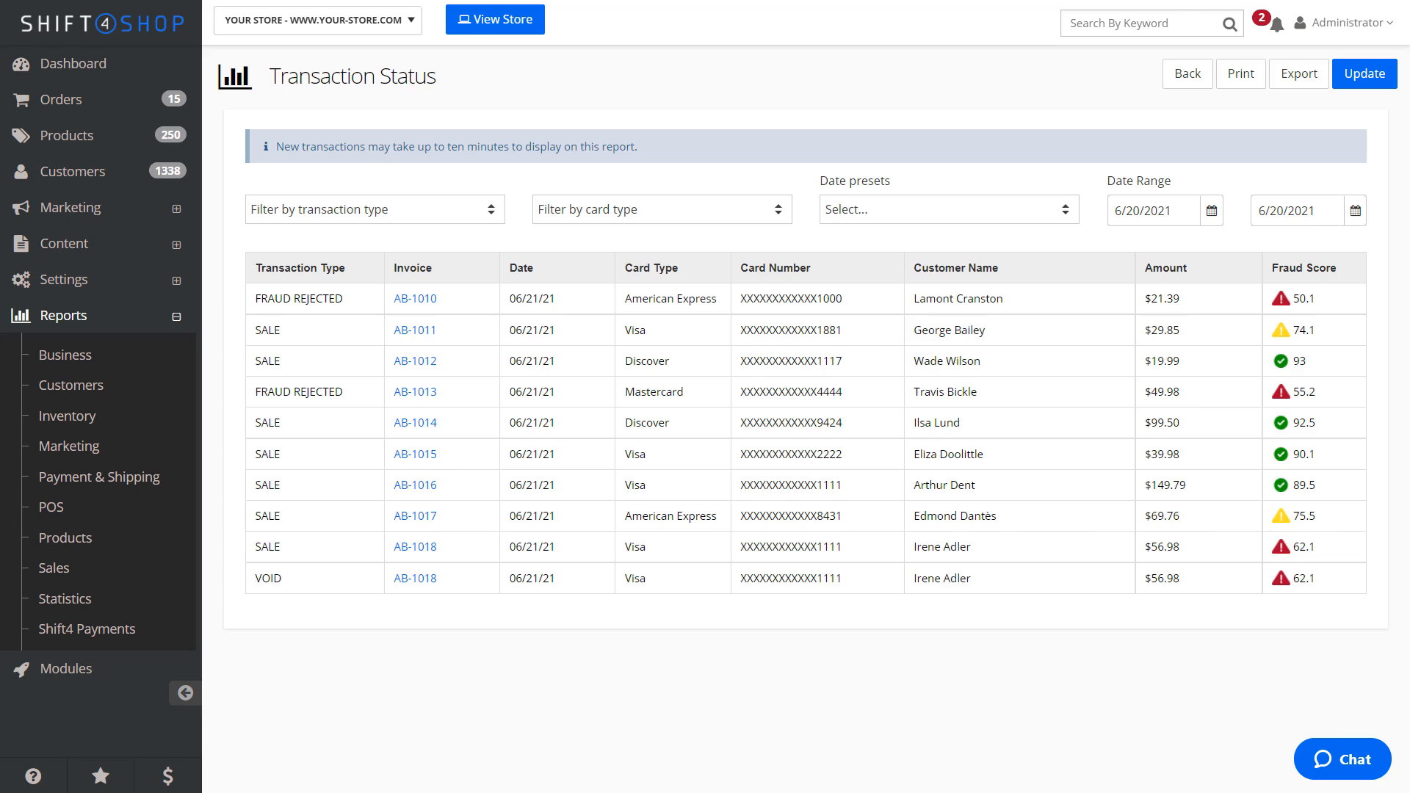
Open invoice AB-1013's fraud score popup showing its 55.2 high-risk score
click(374, 209)
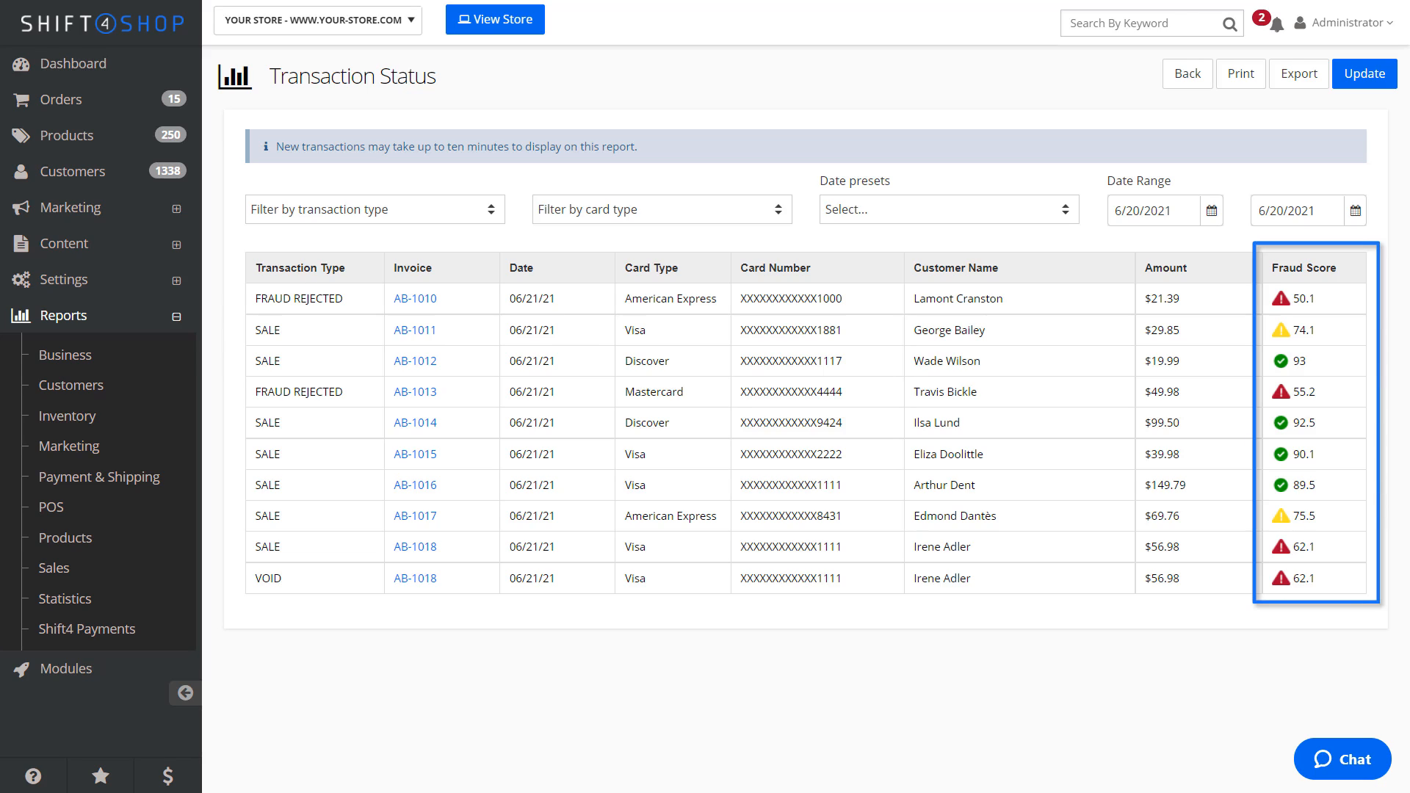
mouse_move(868, 280)
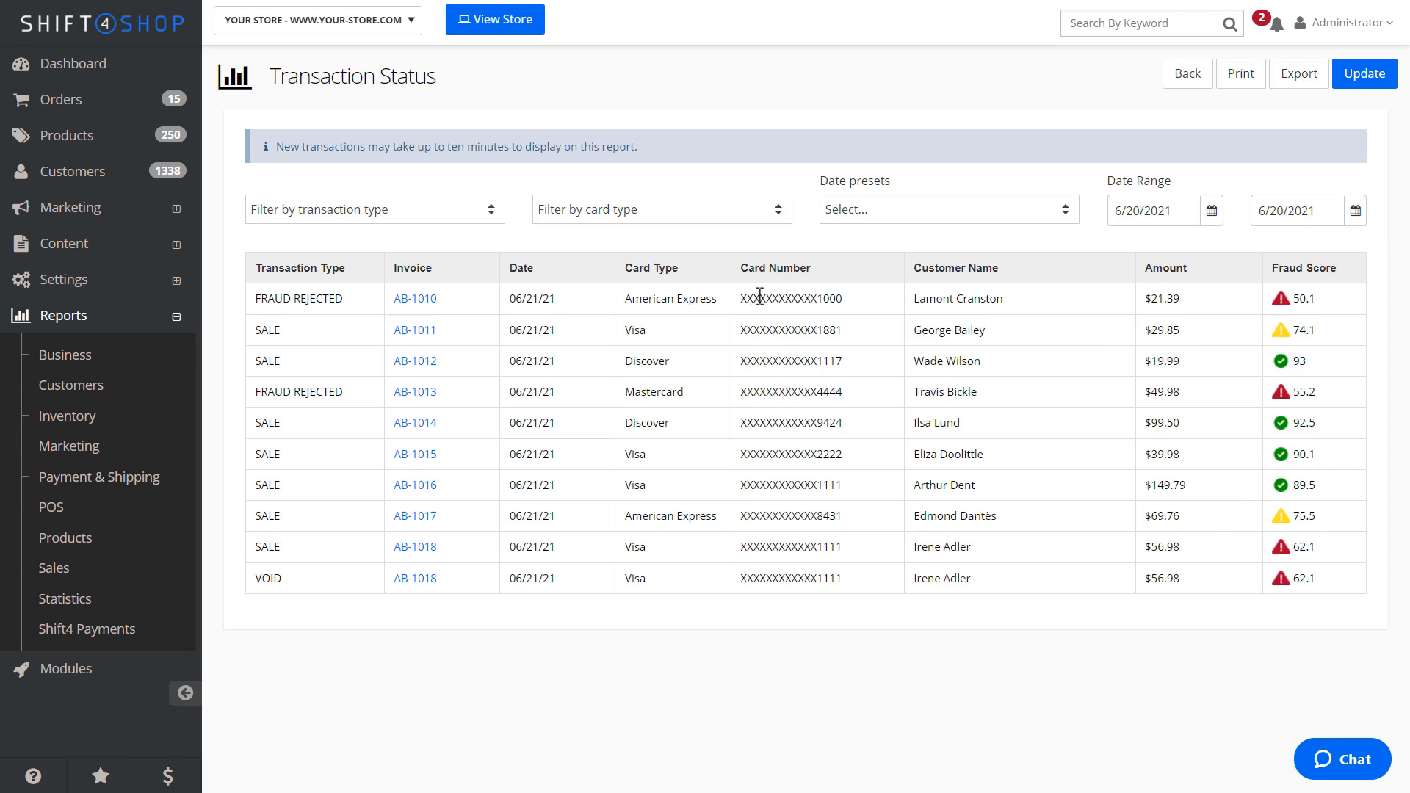
mouse_move(414, 394)
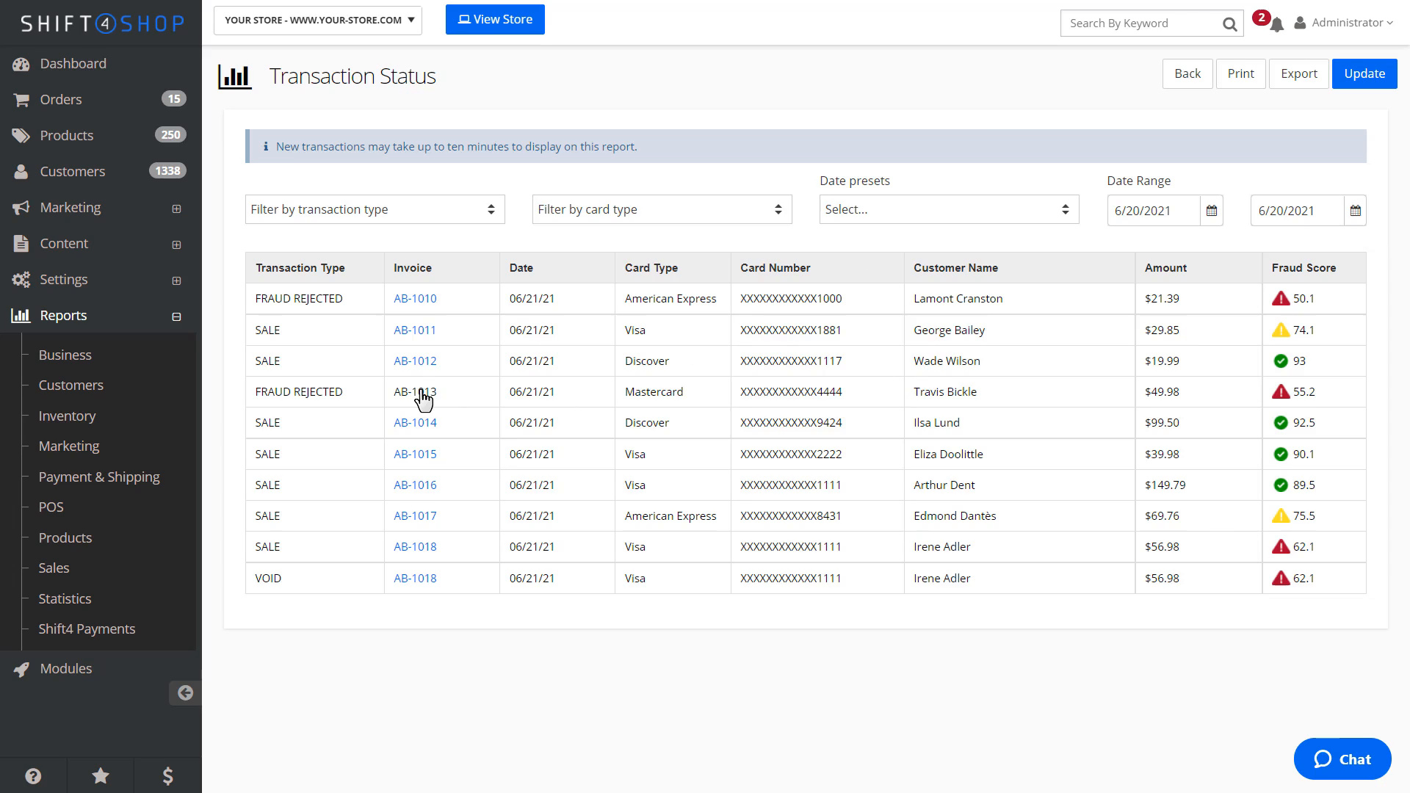
click(414, 391)
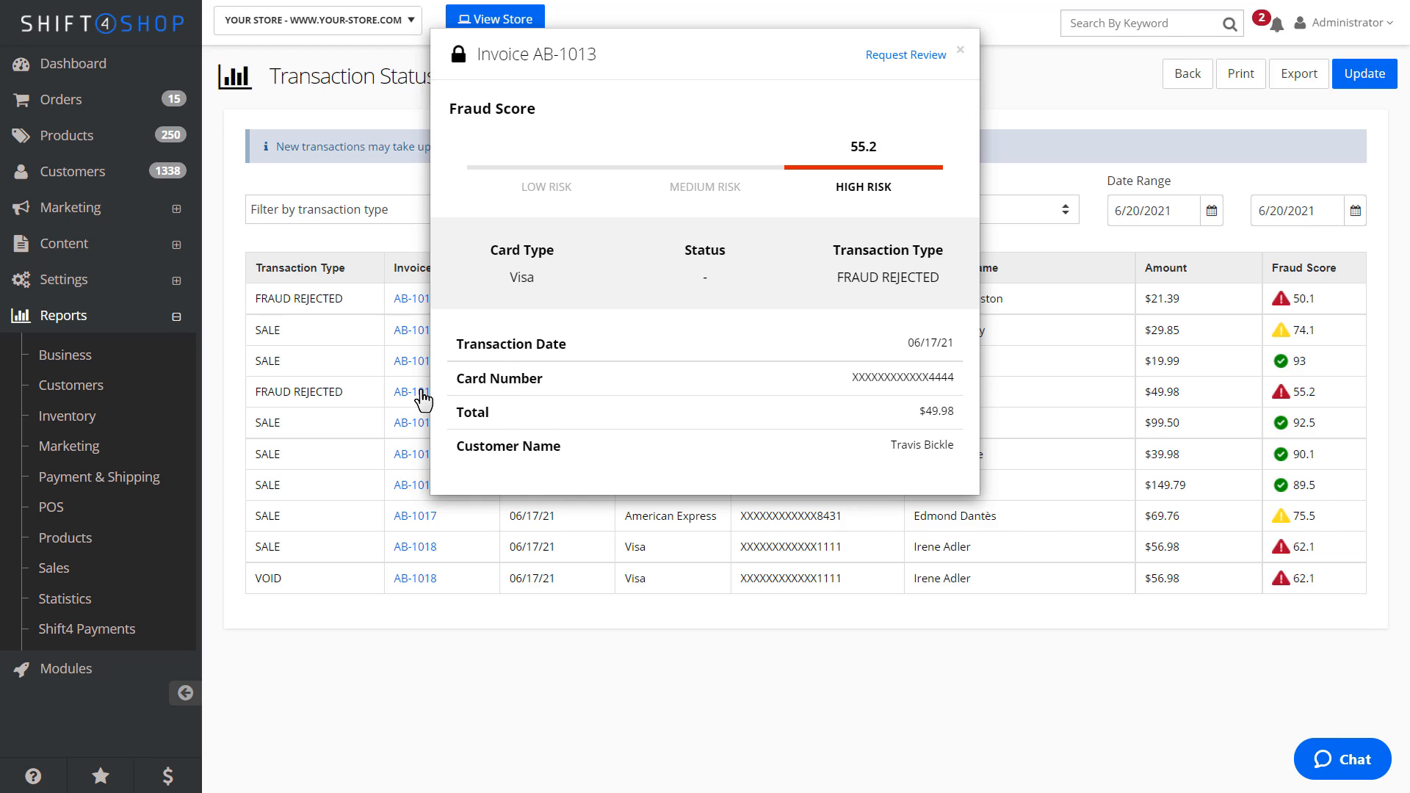
Open and back out of AB-1013's review request form, then close the popup
click(71, 63)
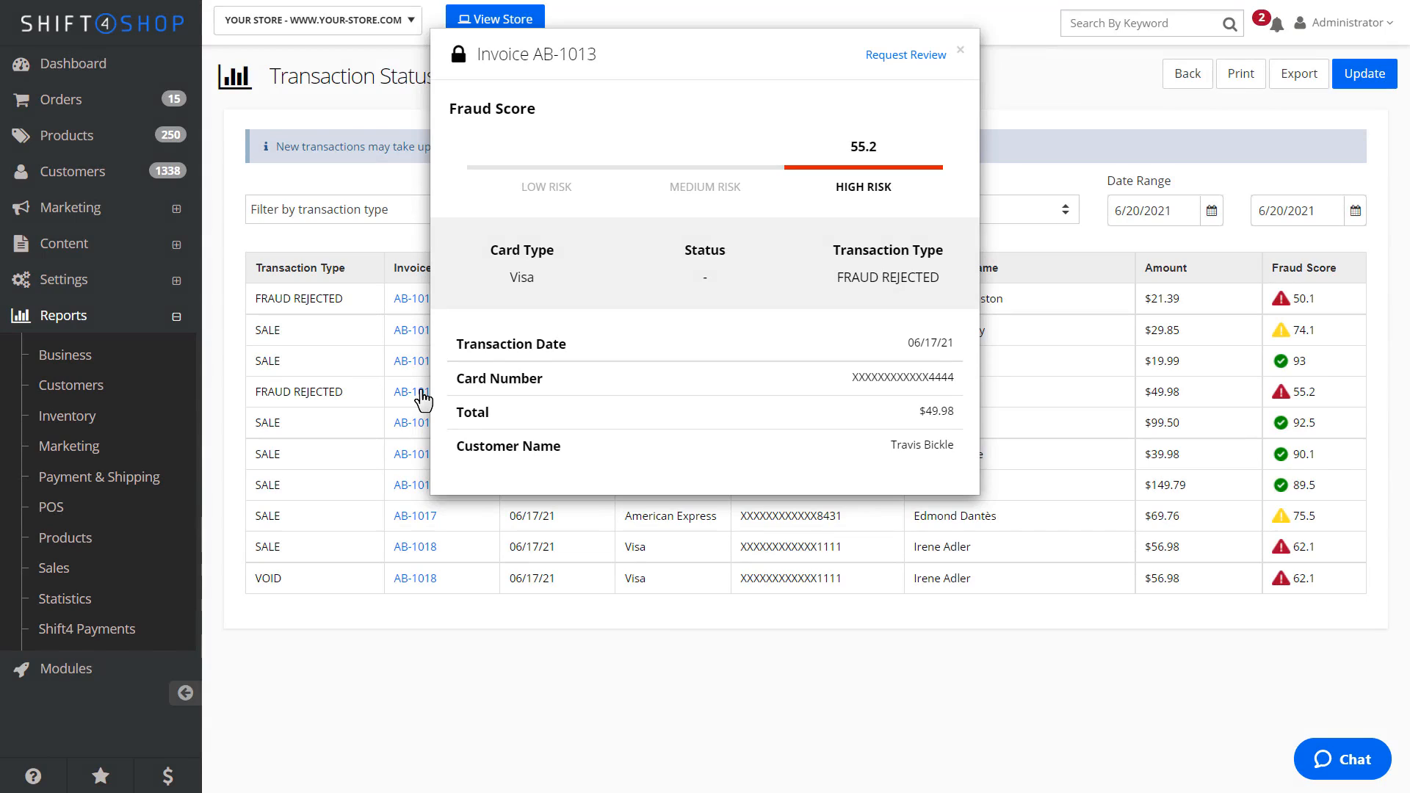
mouse_move(896, 63)
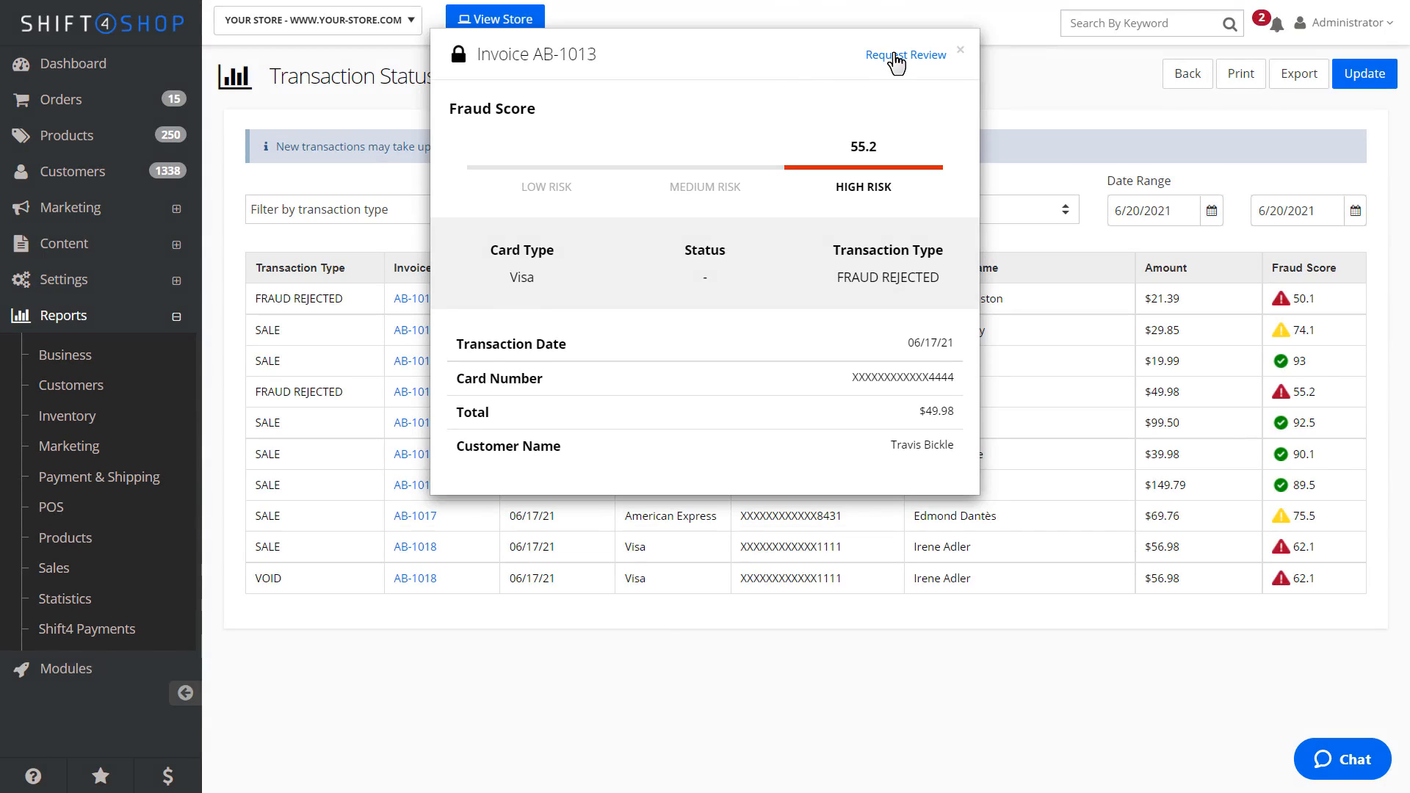
click(906, 55)
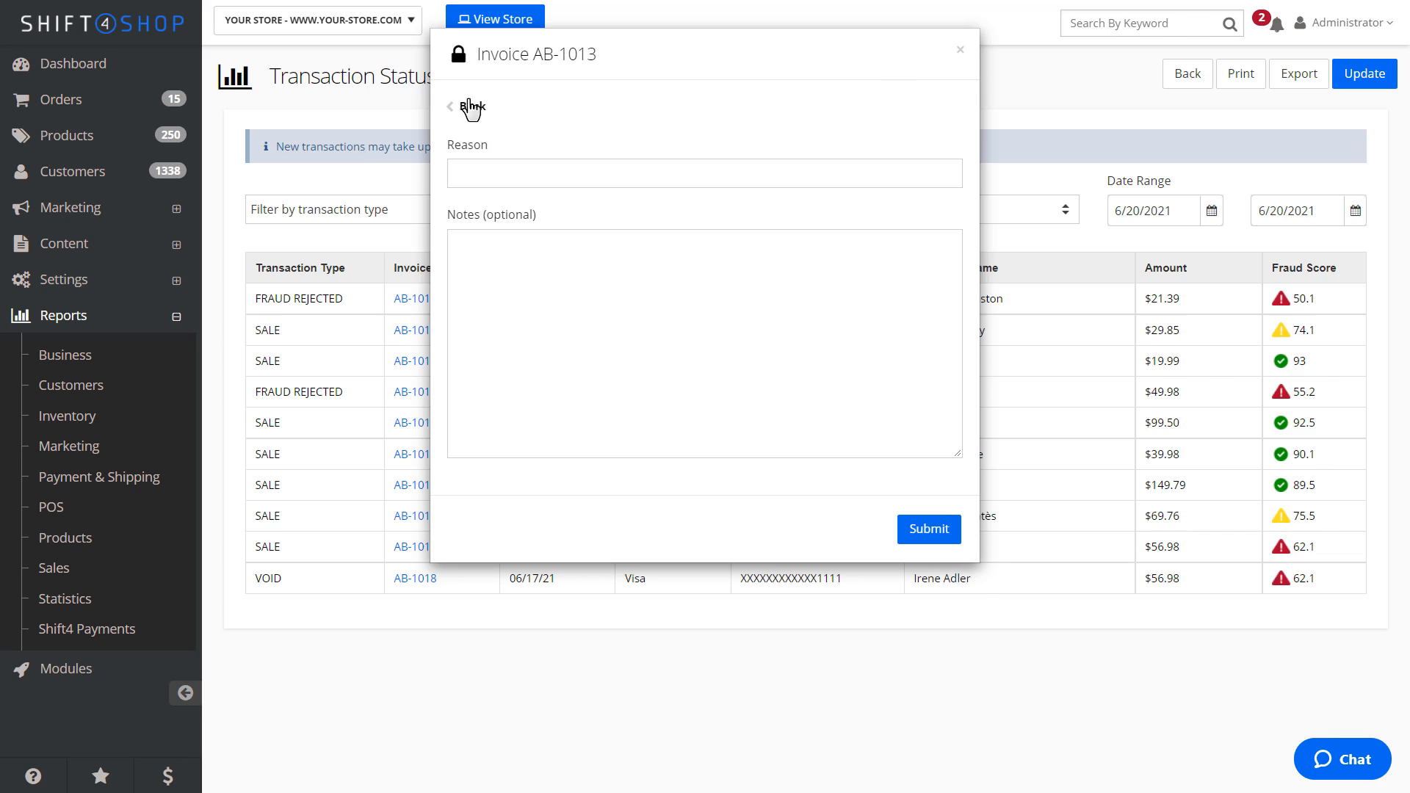
click(450, 106)
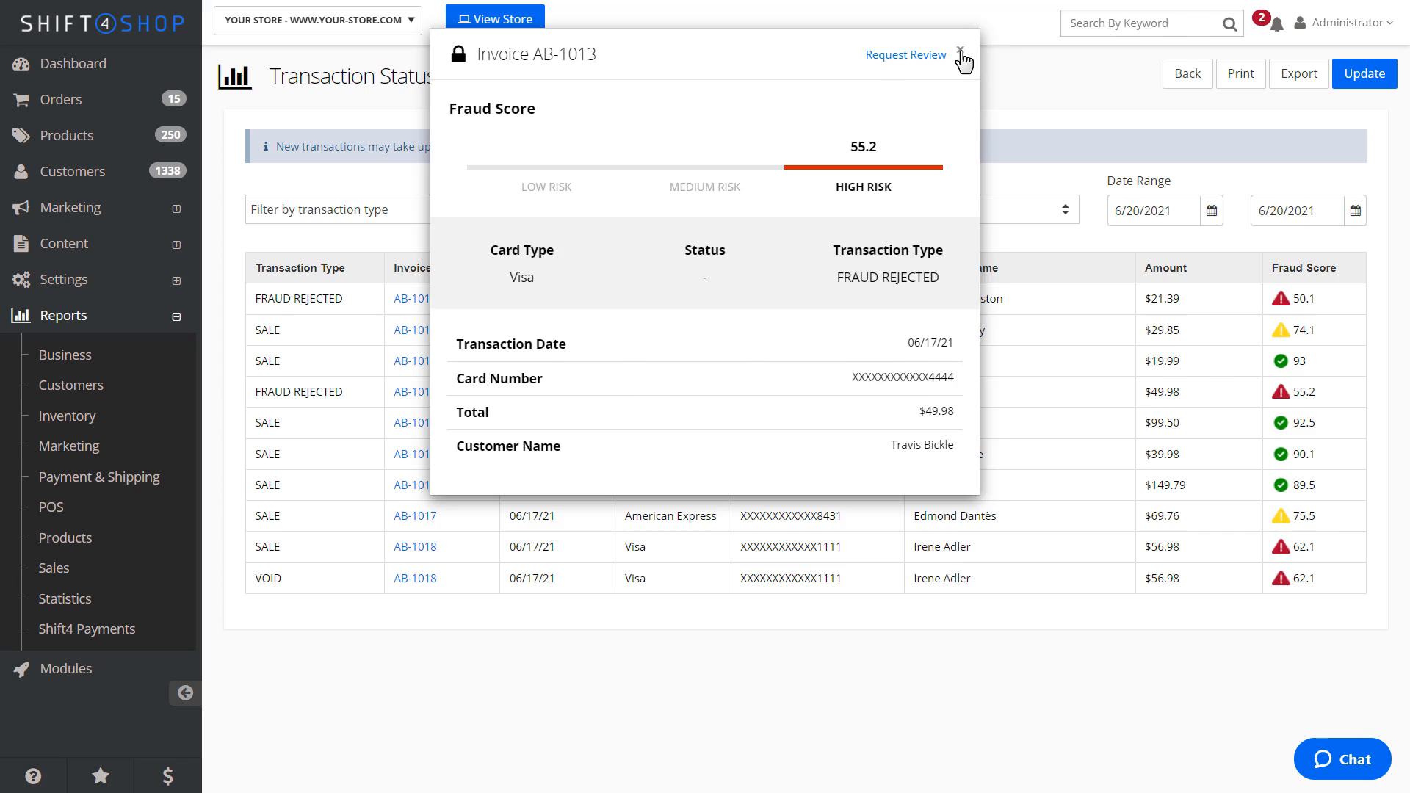
click(963, 56)
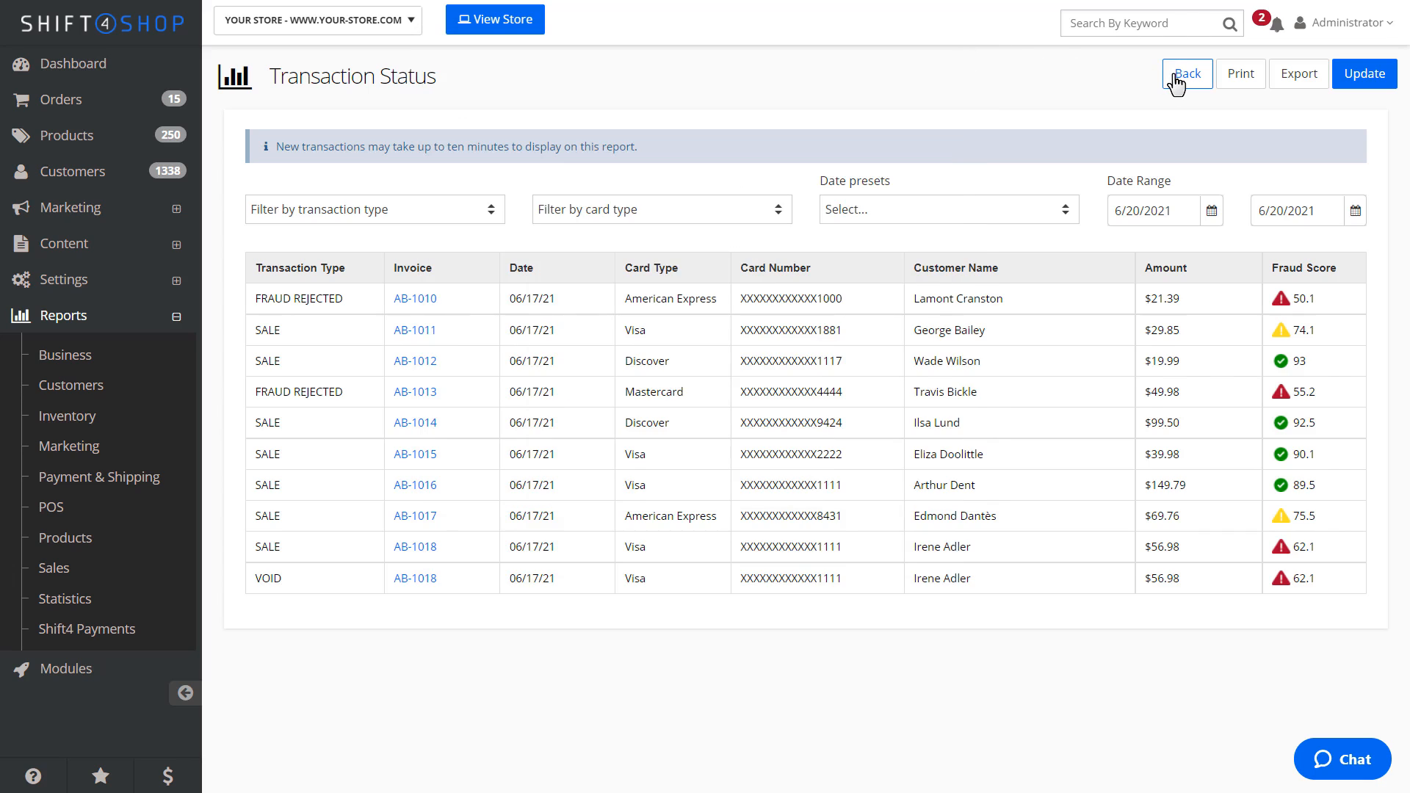
View batch 666666666's card transactions in Batch Summary, then return to the overview
click(1186, 73)
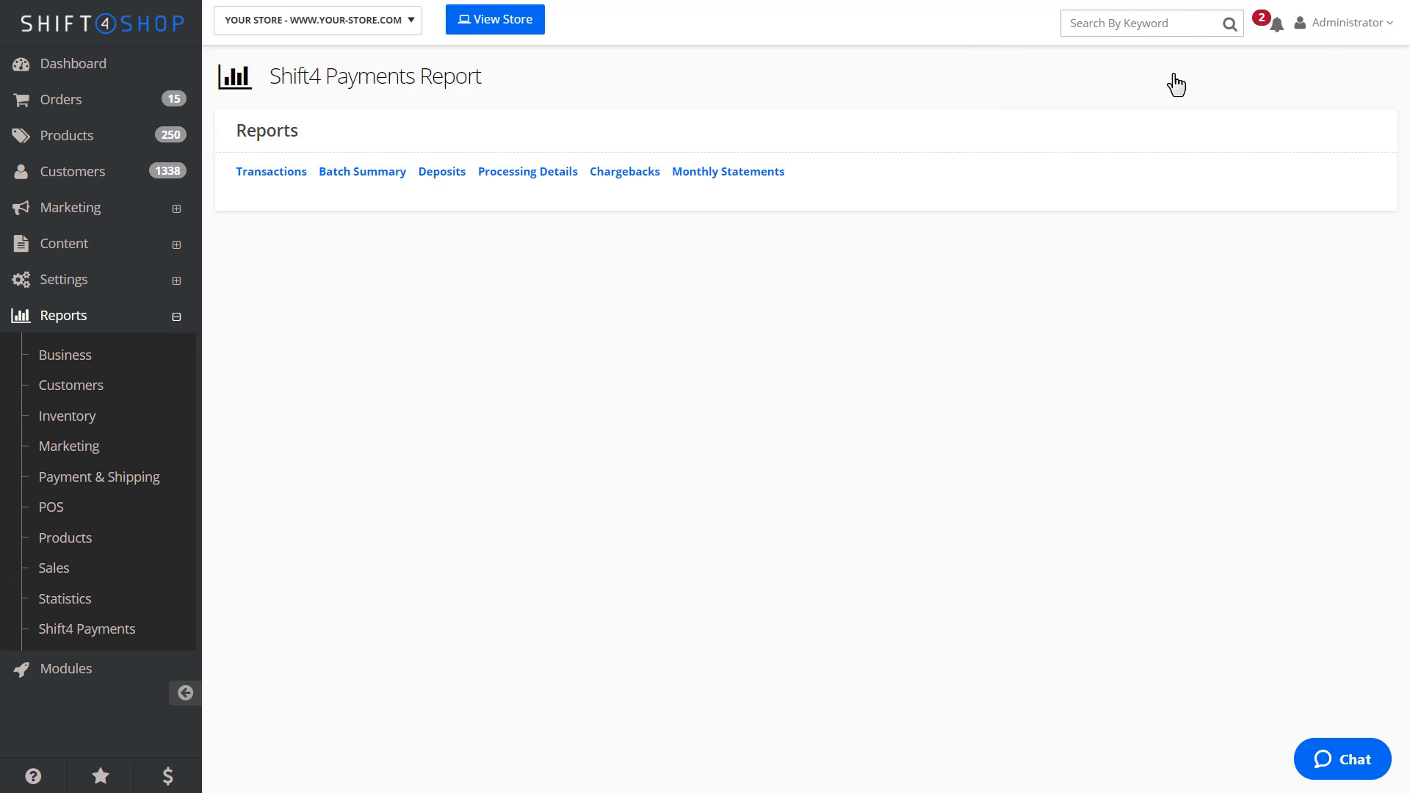
mouse_move(352, 189)
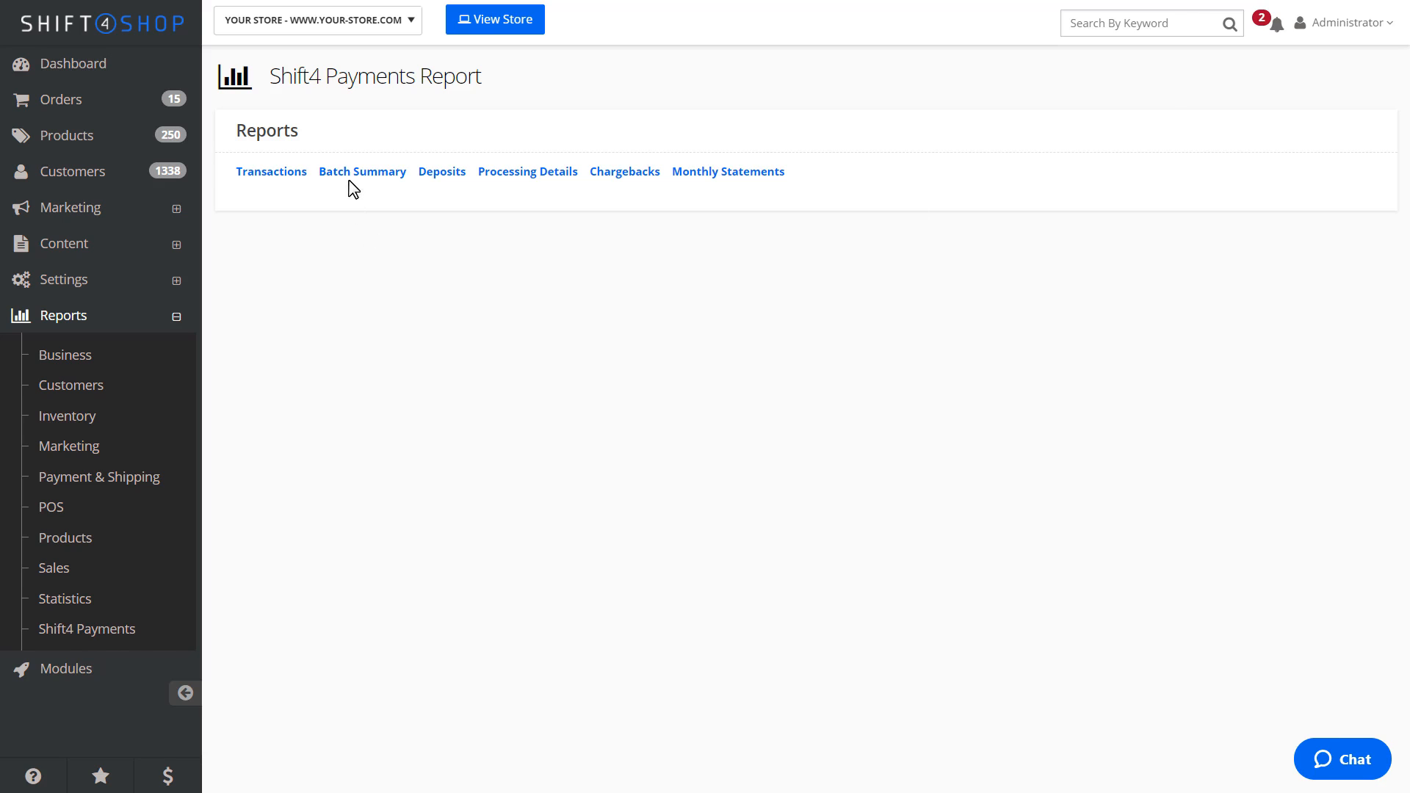
click(361, 171)
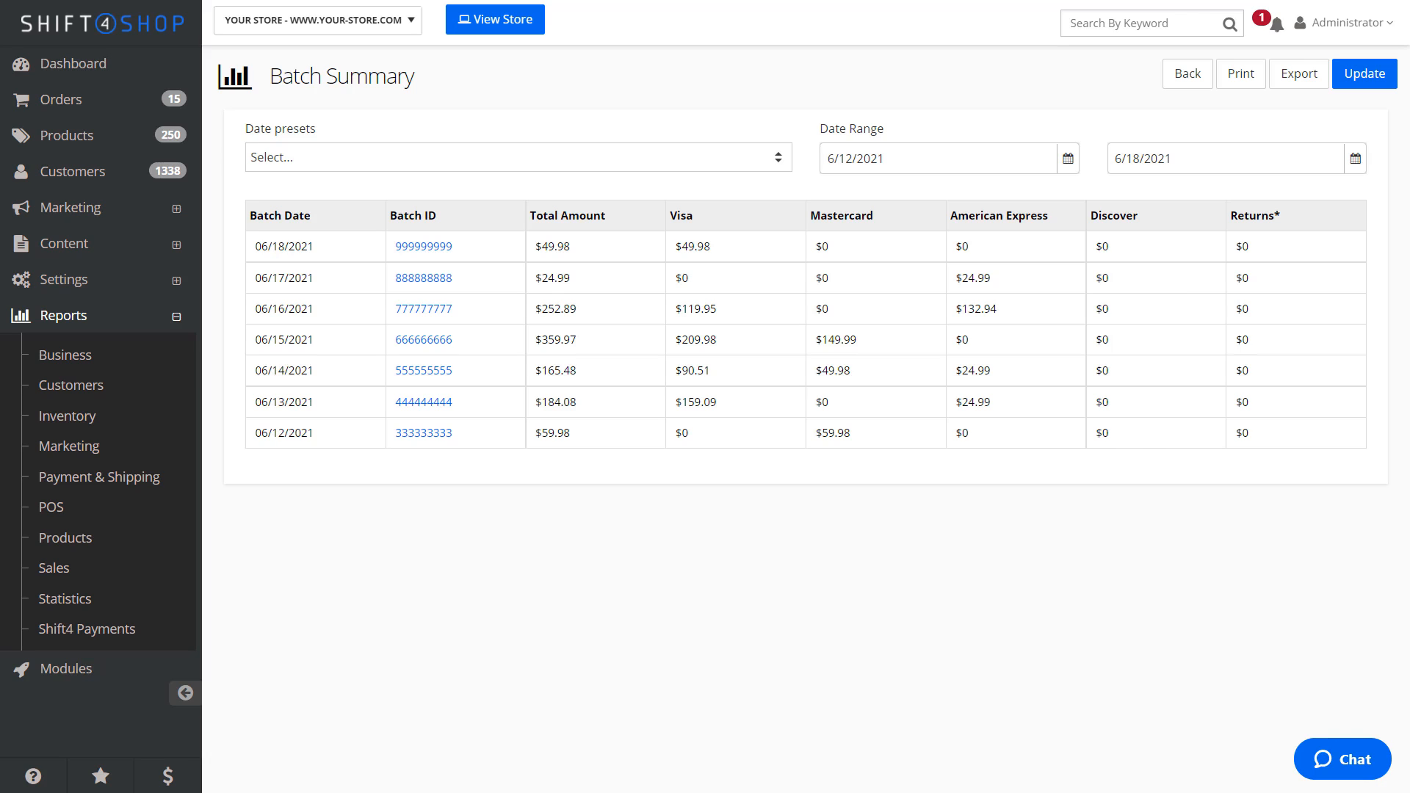
mouse_move(353, 185)
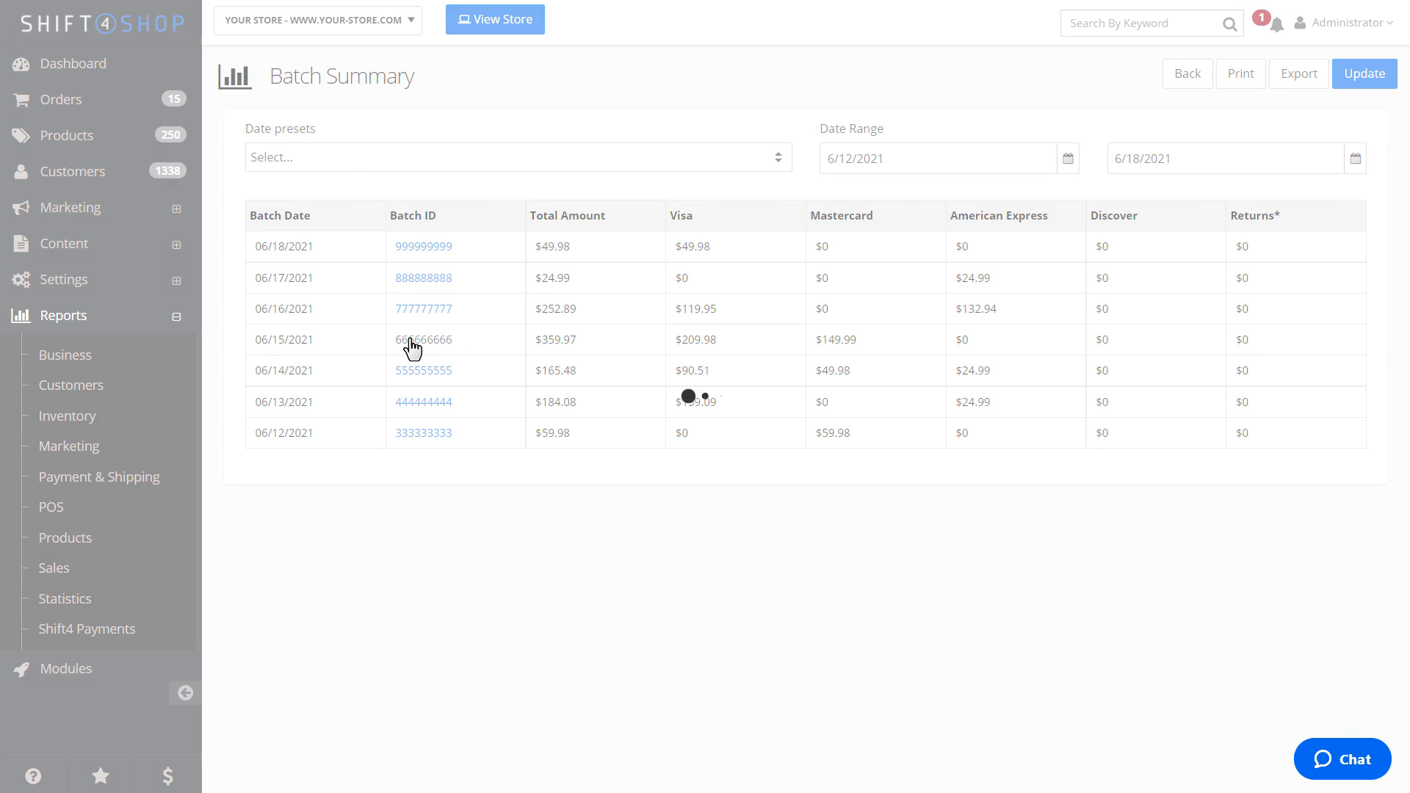
click(424, 340)
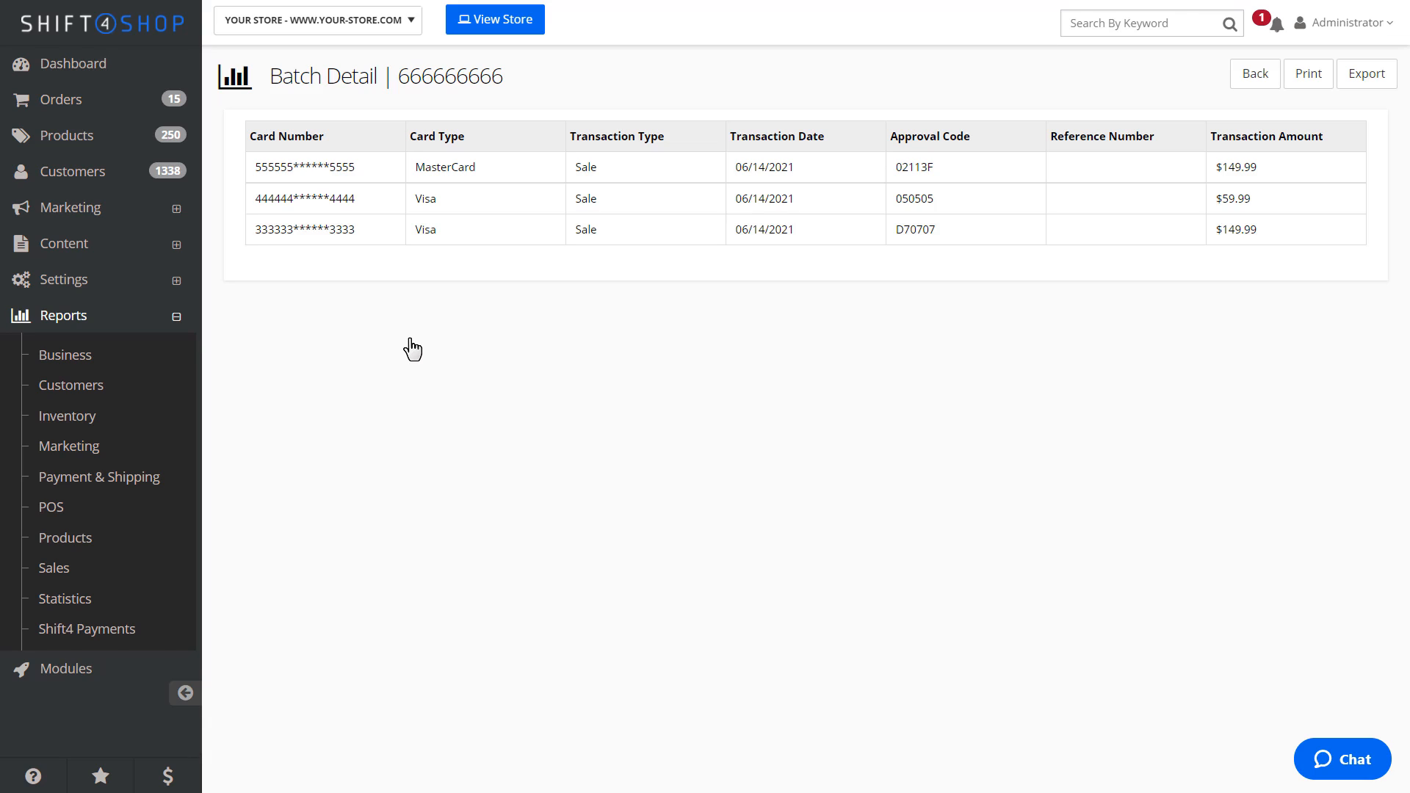
mouse_move(424, 346)
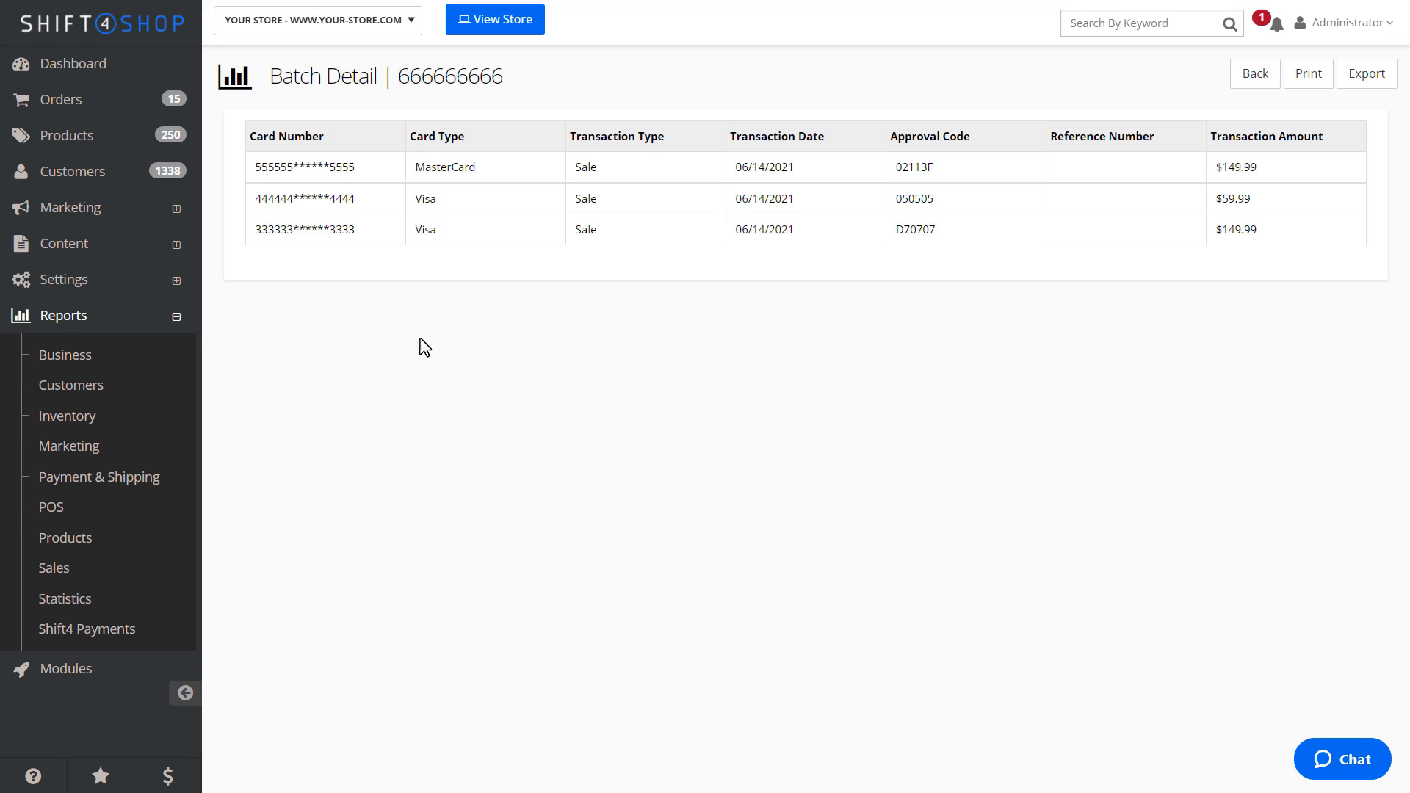
click(1254, 73)
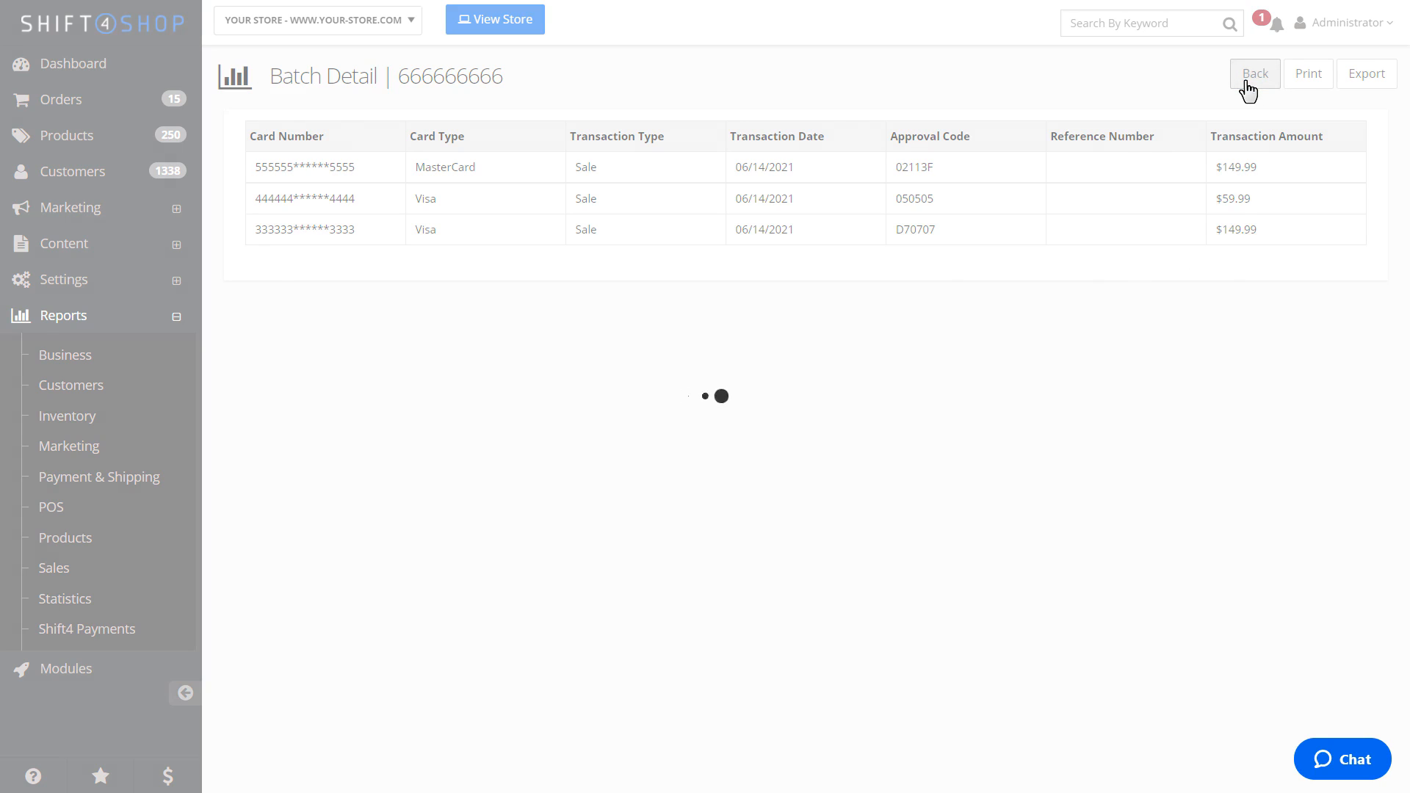
click(1255, 74)
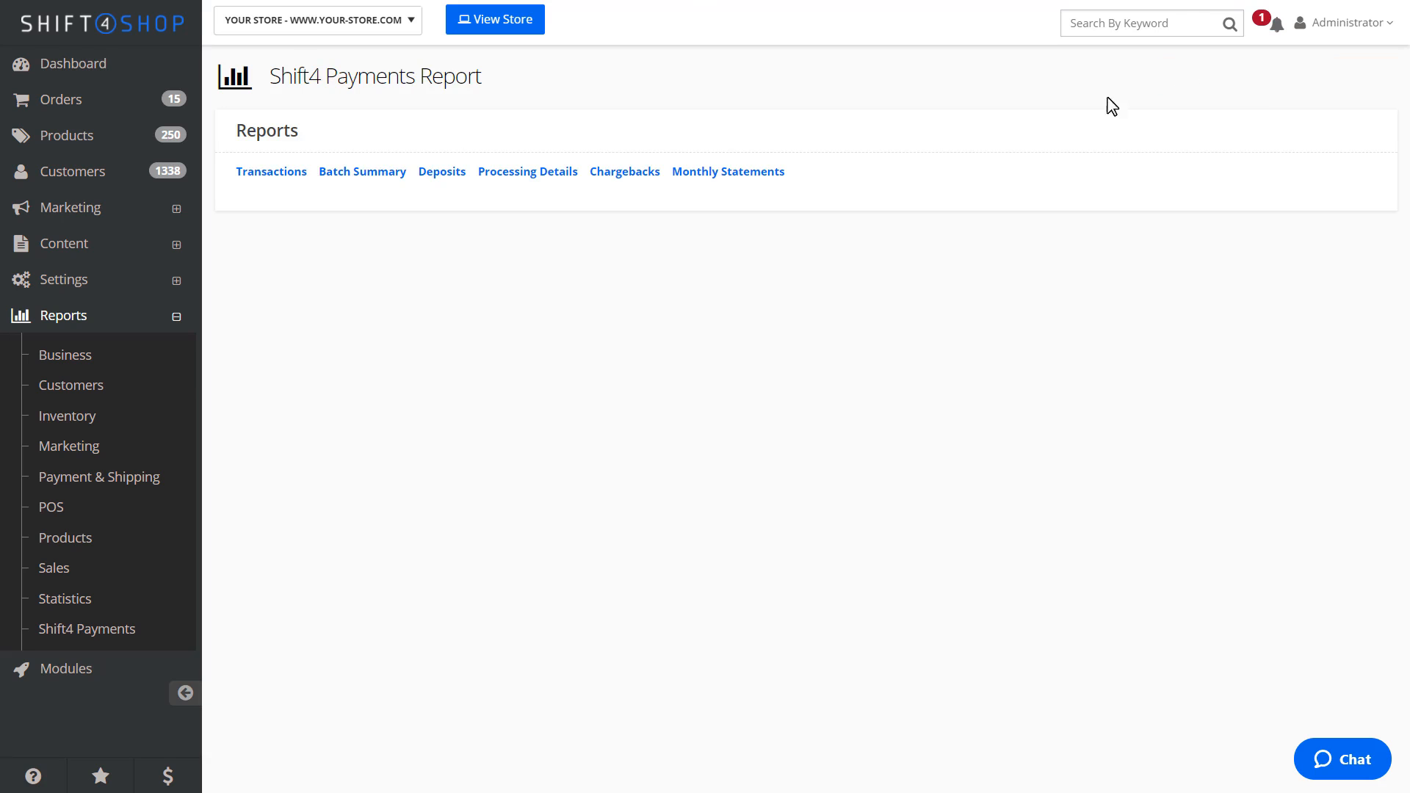
click(442, 171)
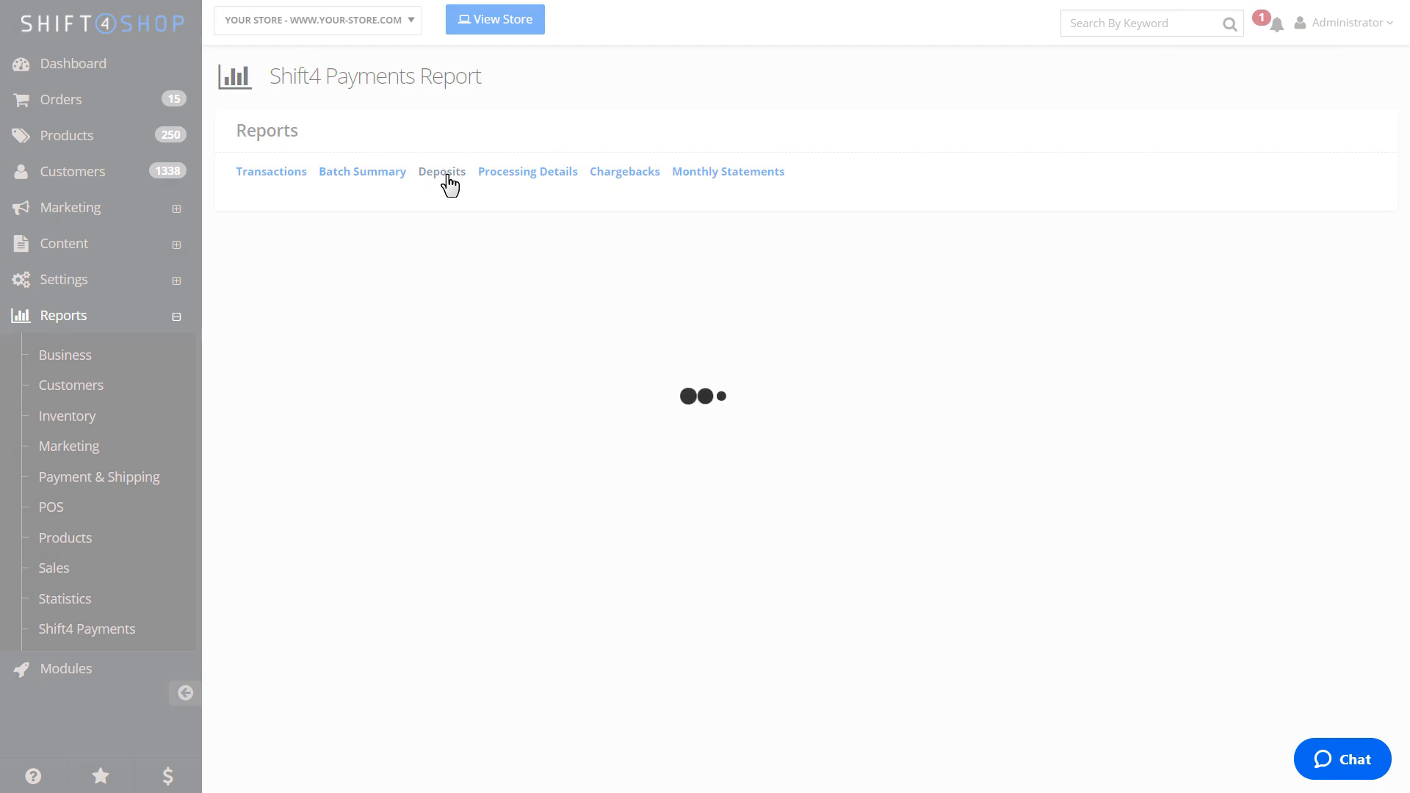
click(441, 172)
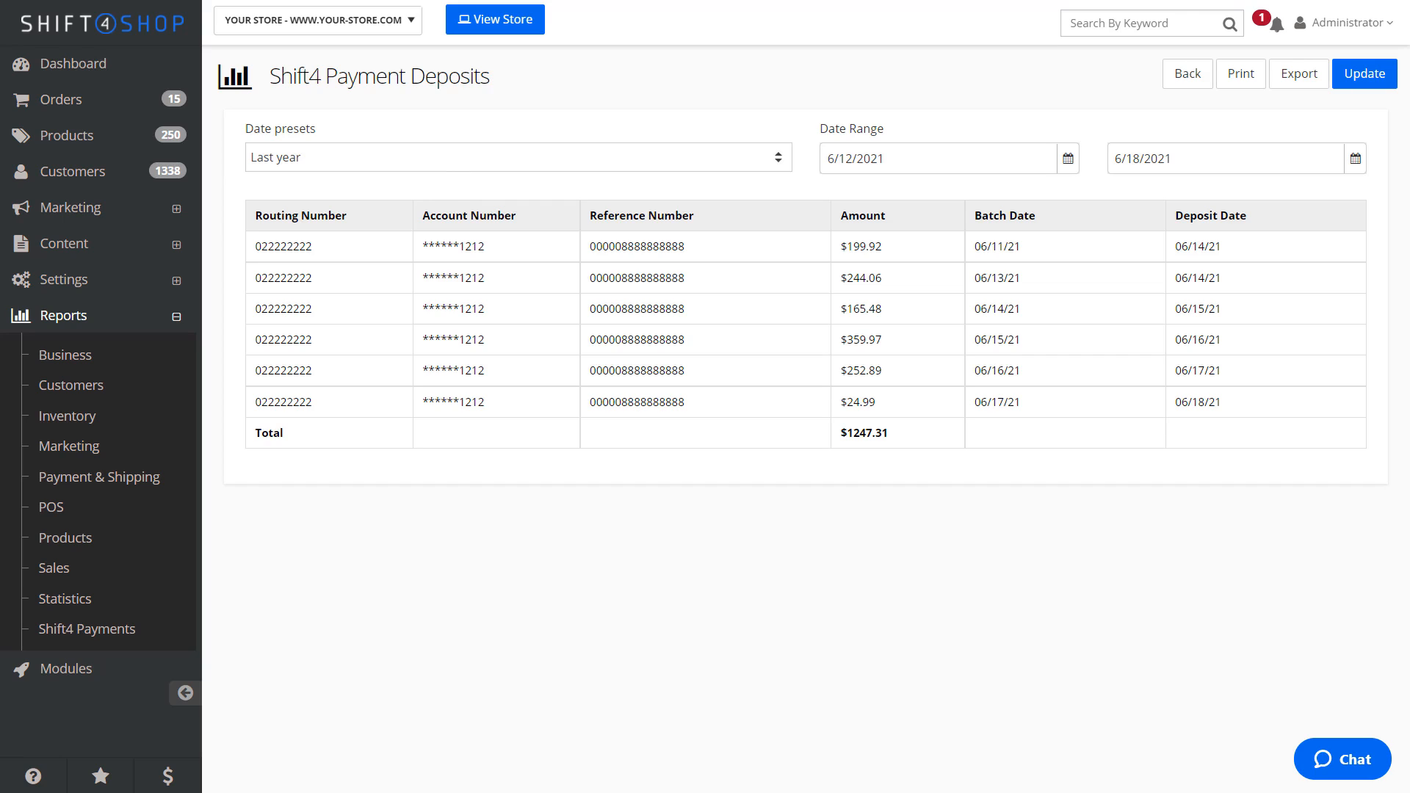
mouse_move(449, 185)
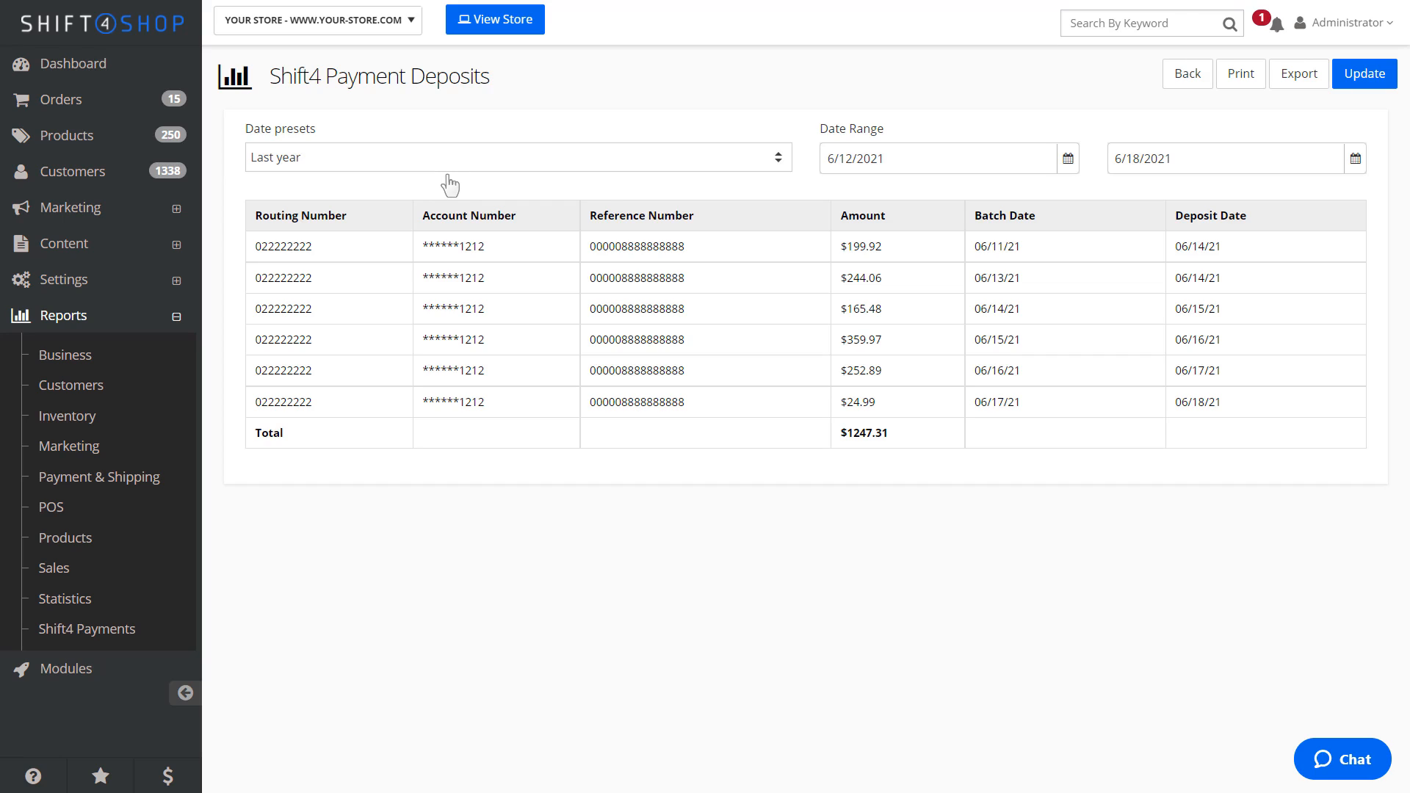
mouse_move(1186, 73)
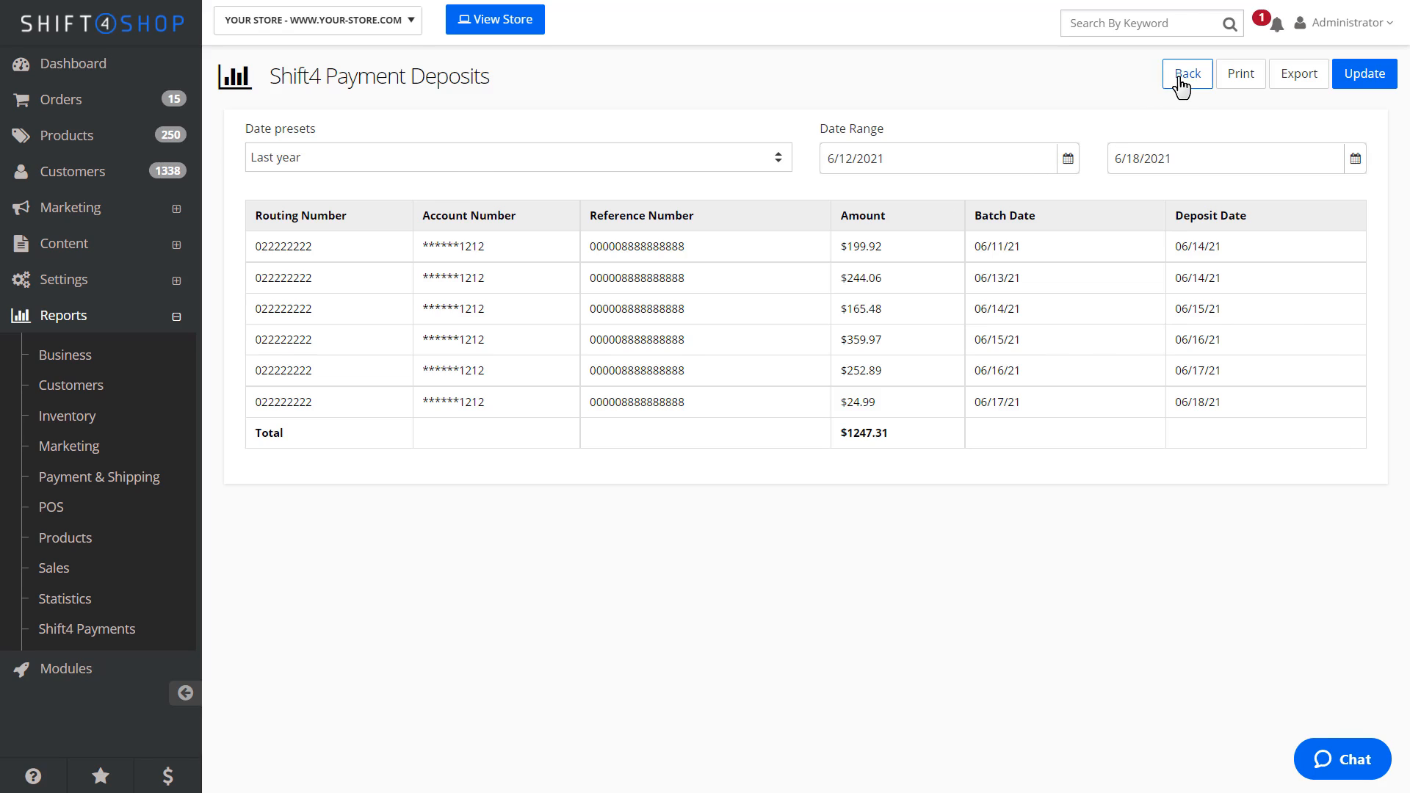
click(1186, 72)
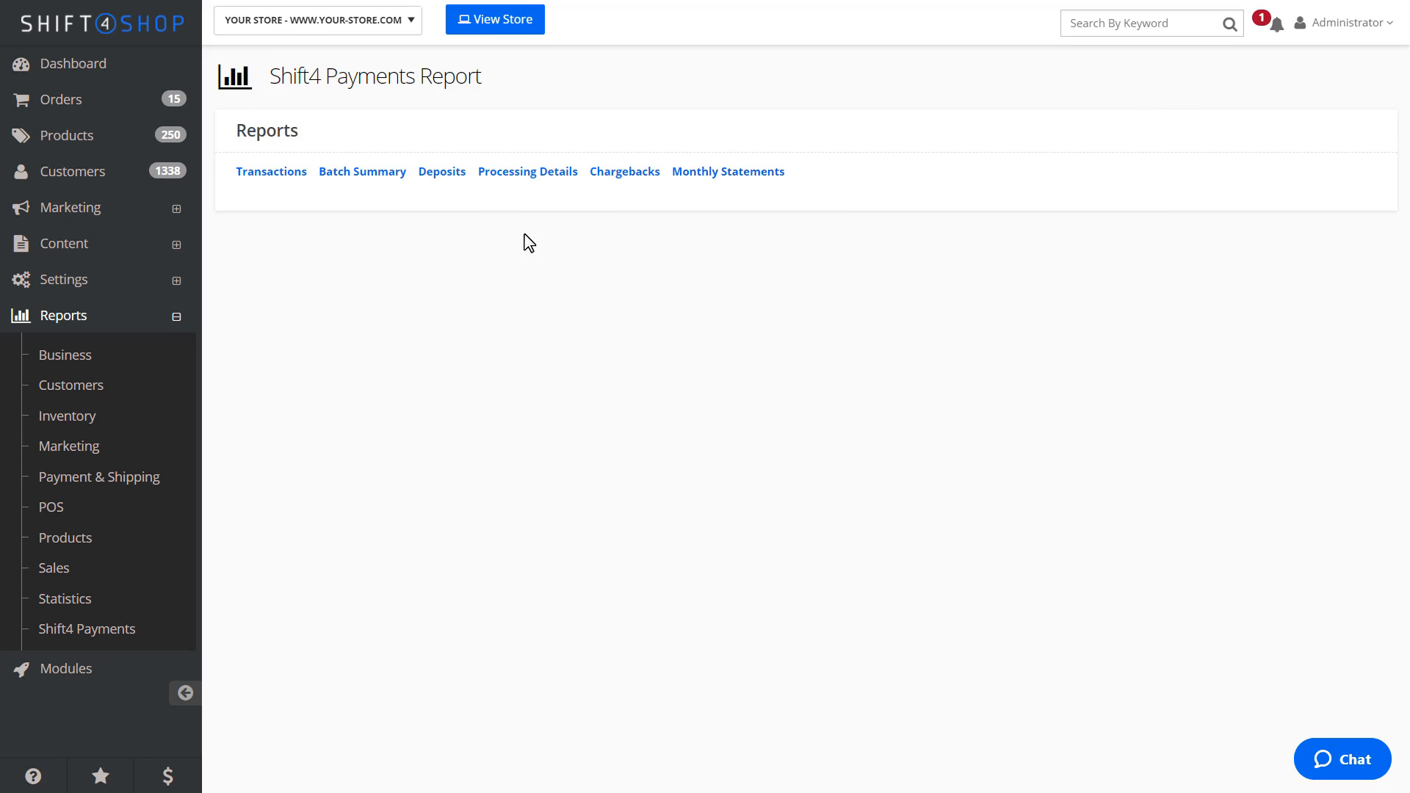
click(528, 171)
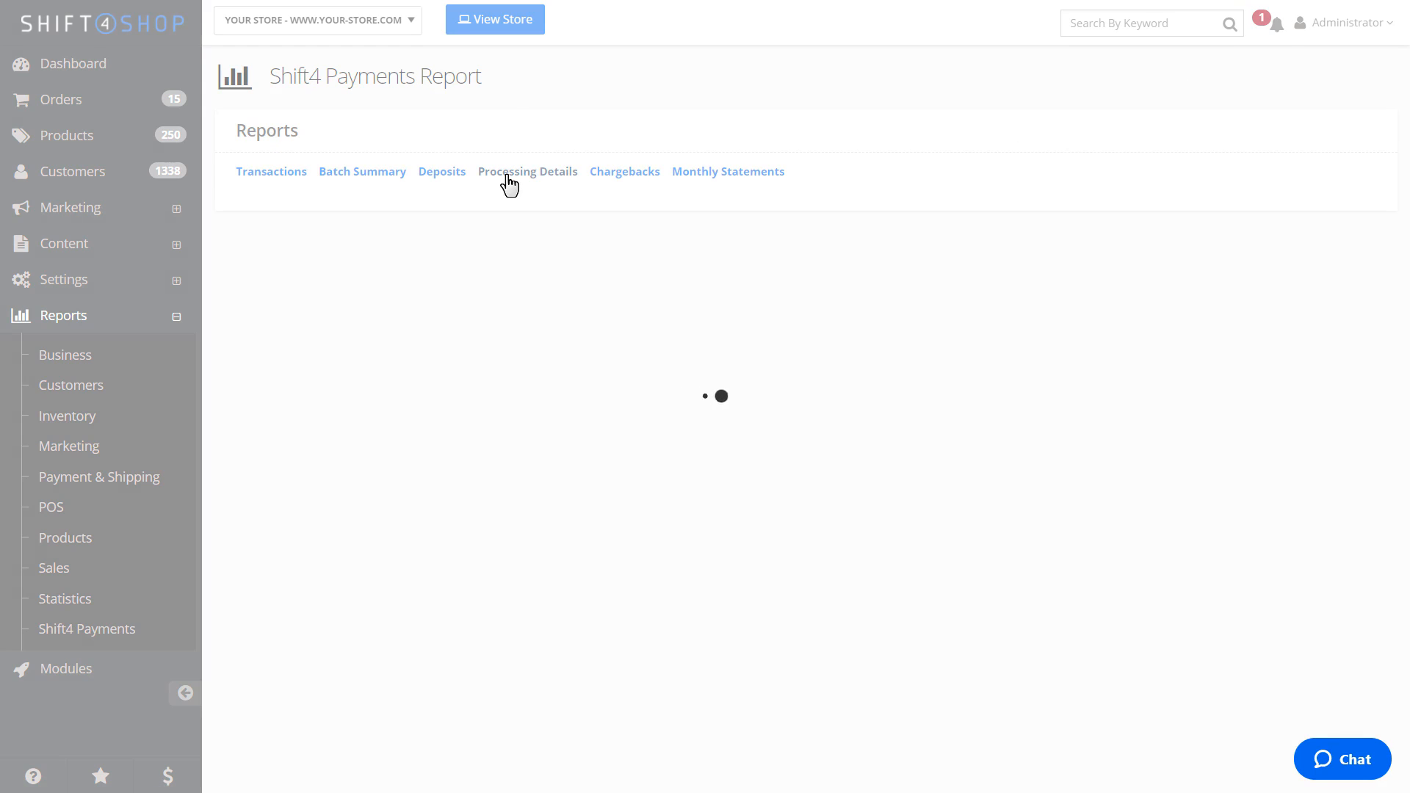
click(528, 171)
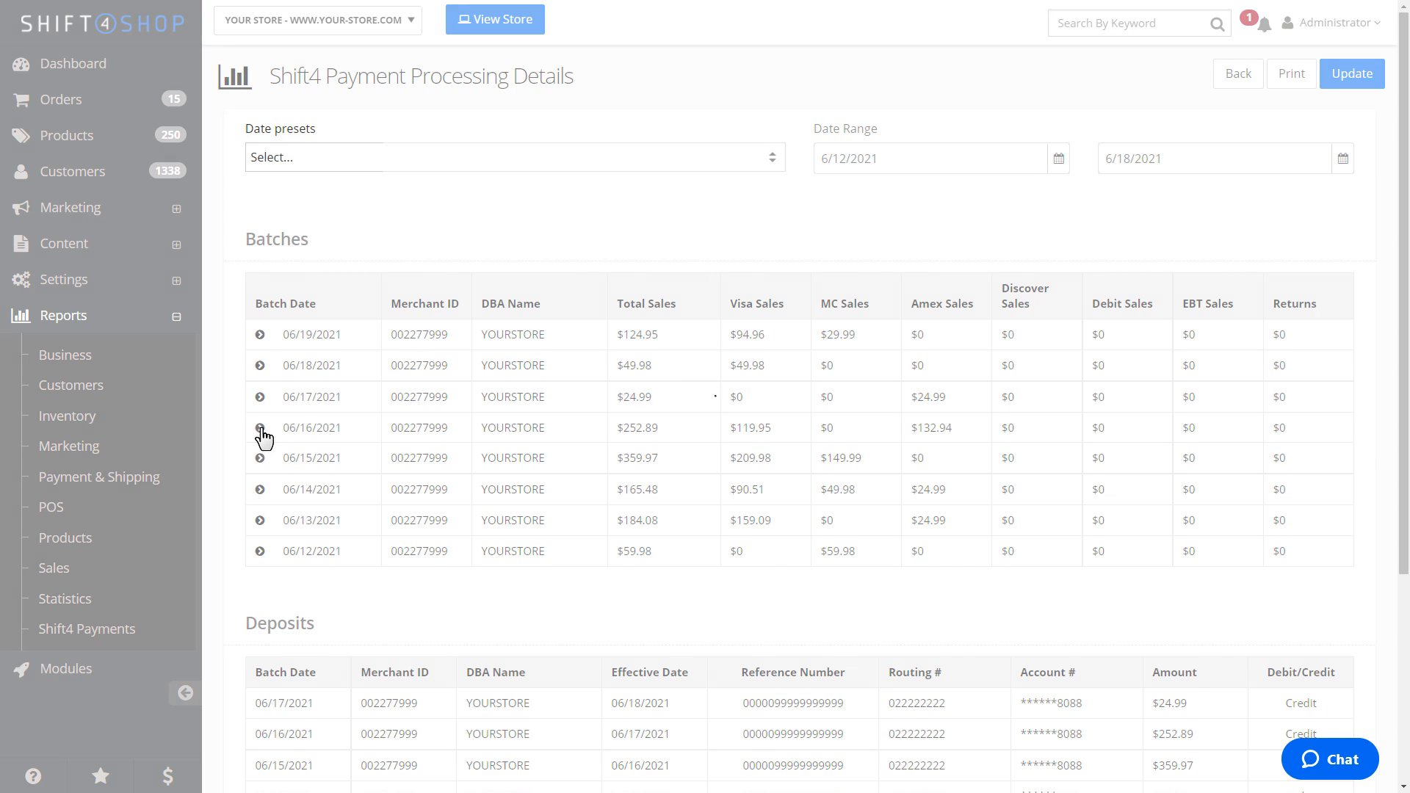
click(260, 428)
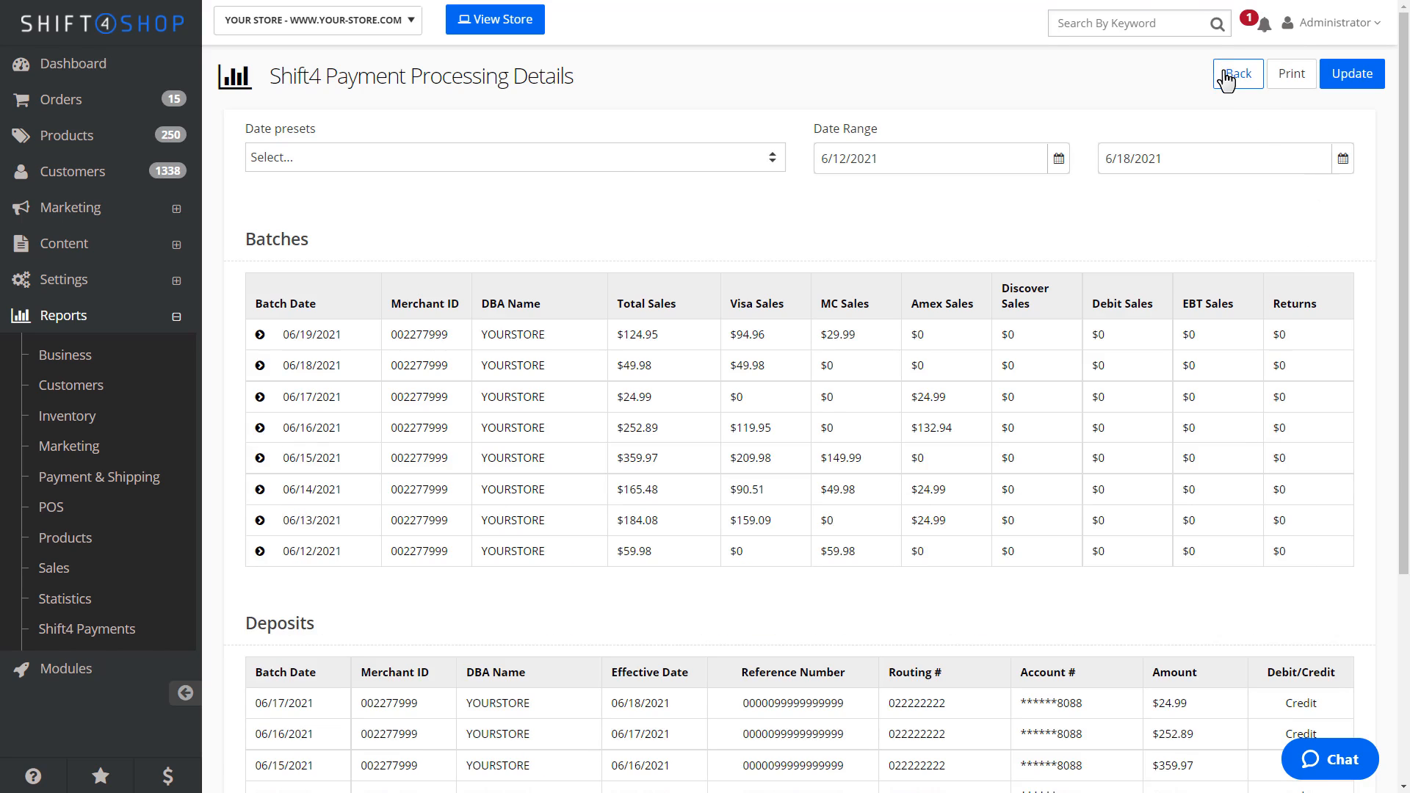
click(1237, 73)
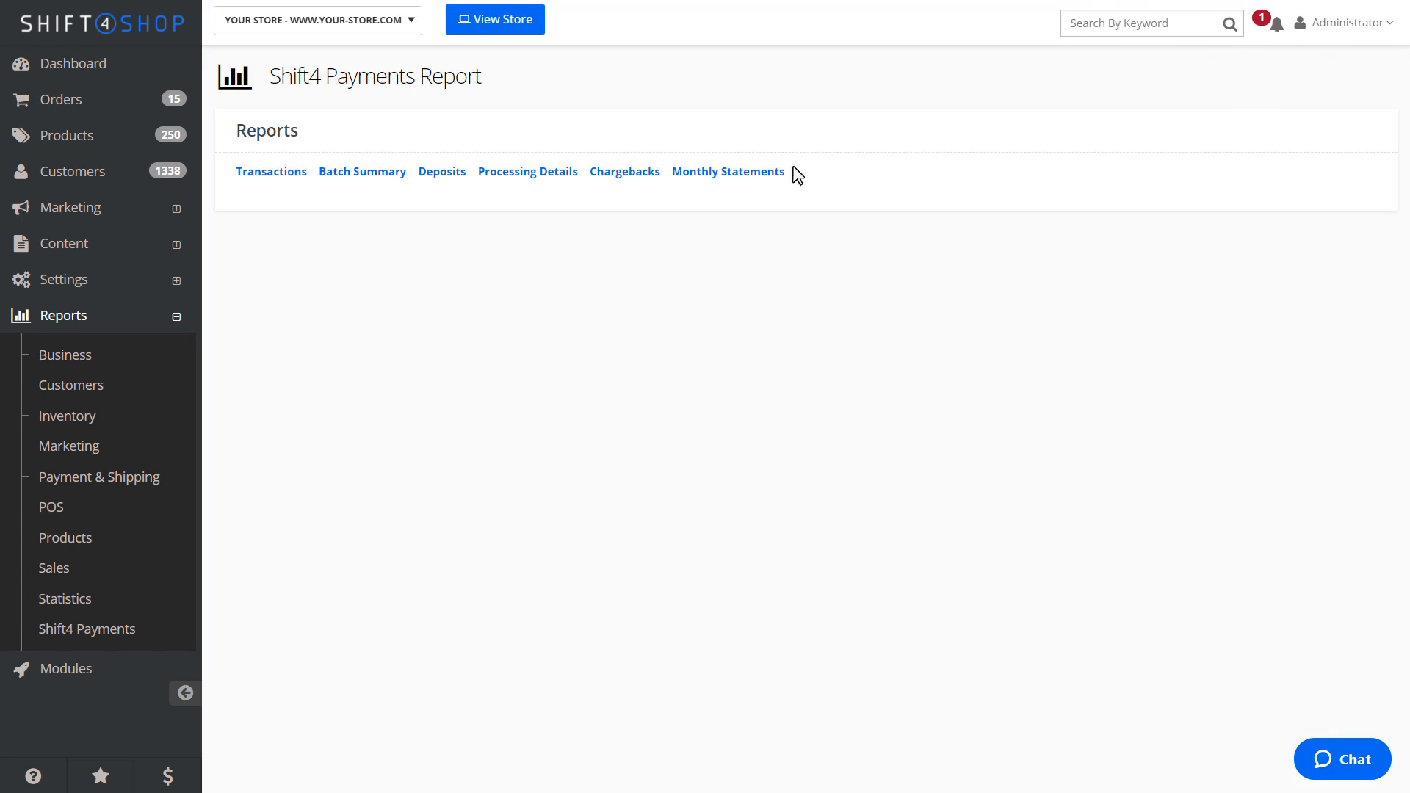
click(625, 172)
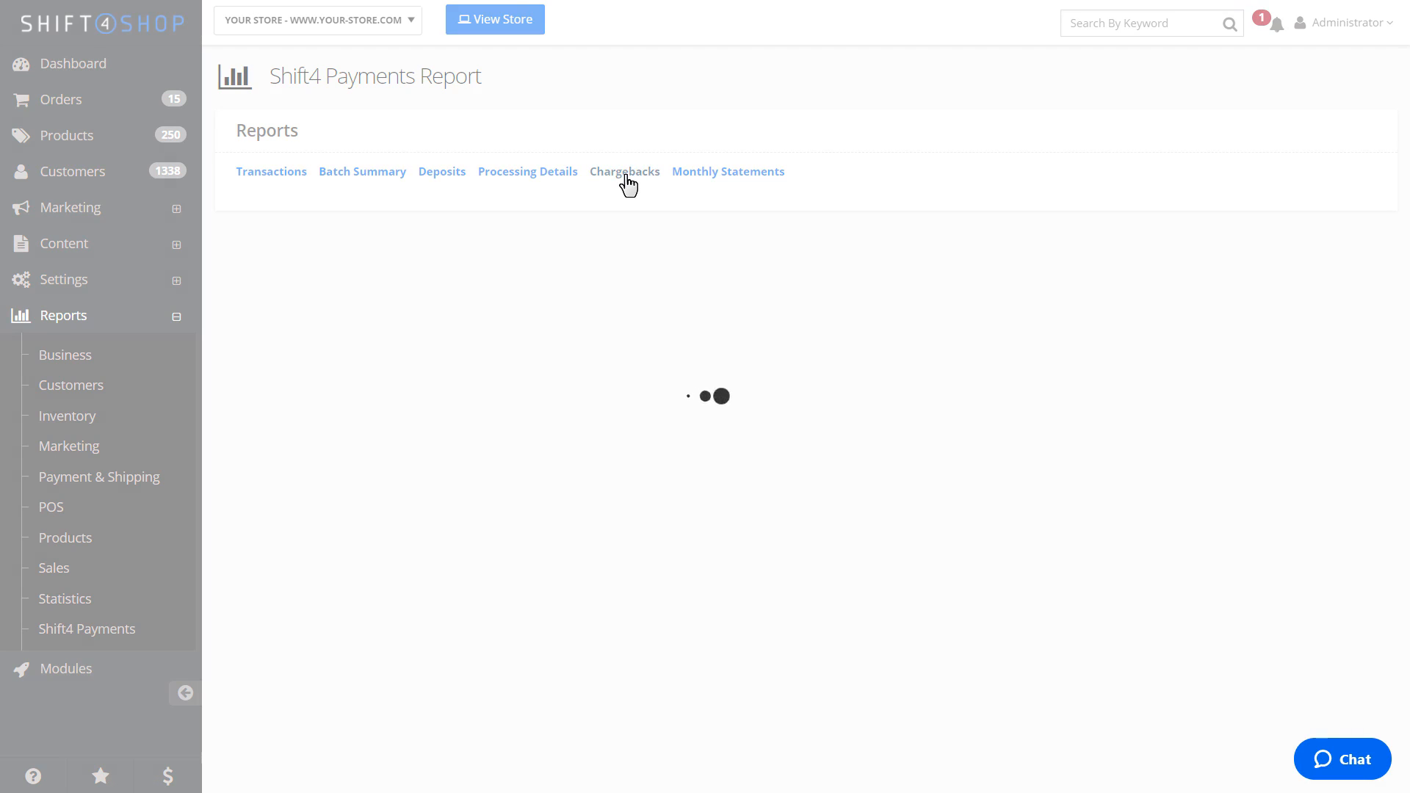
click(624, 172)
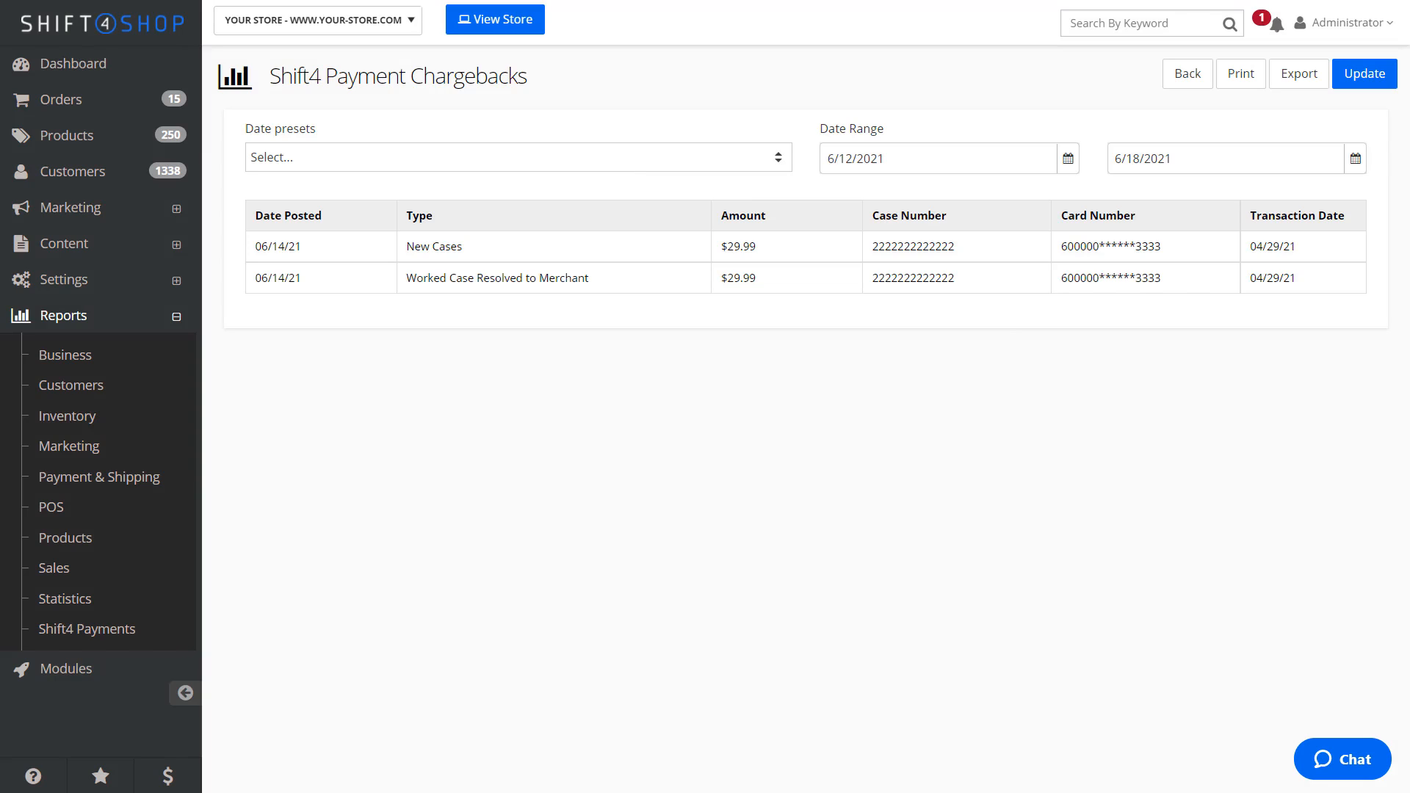
mouse_move(629, 188)
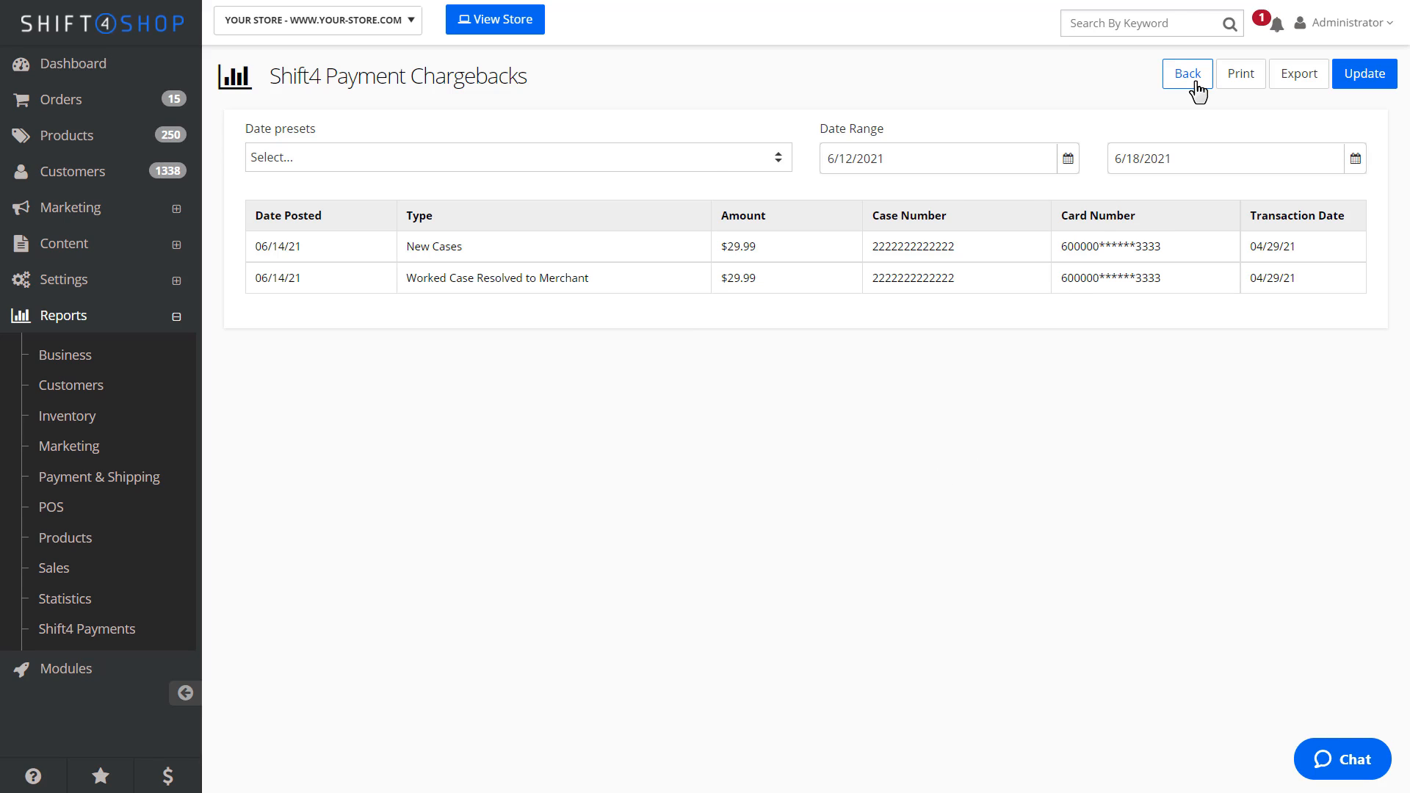
click(1186, 74)
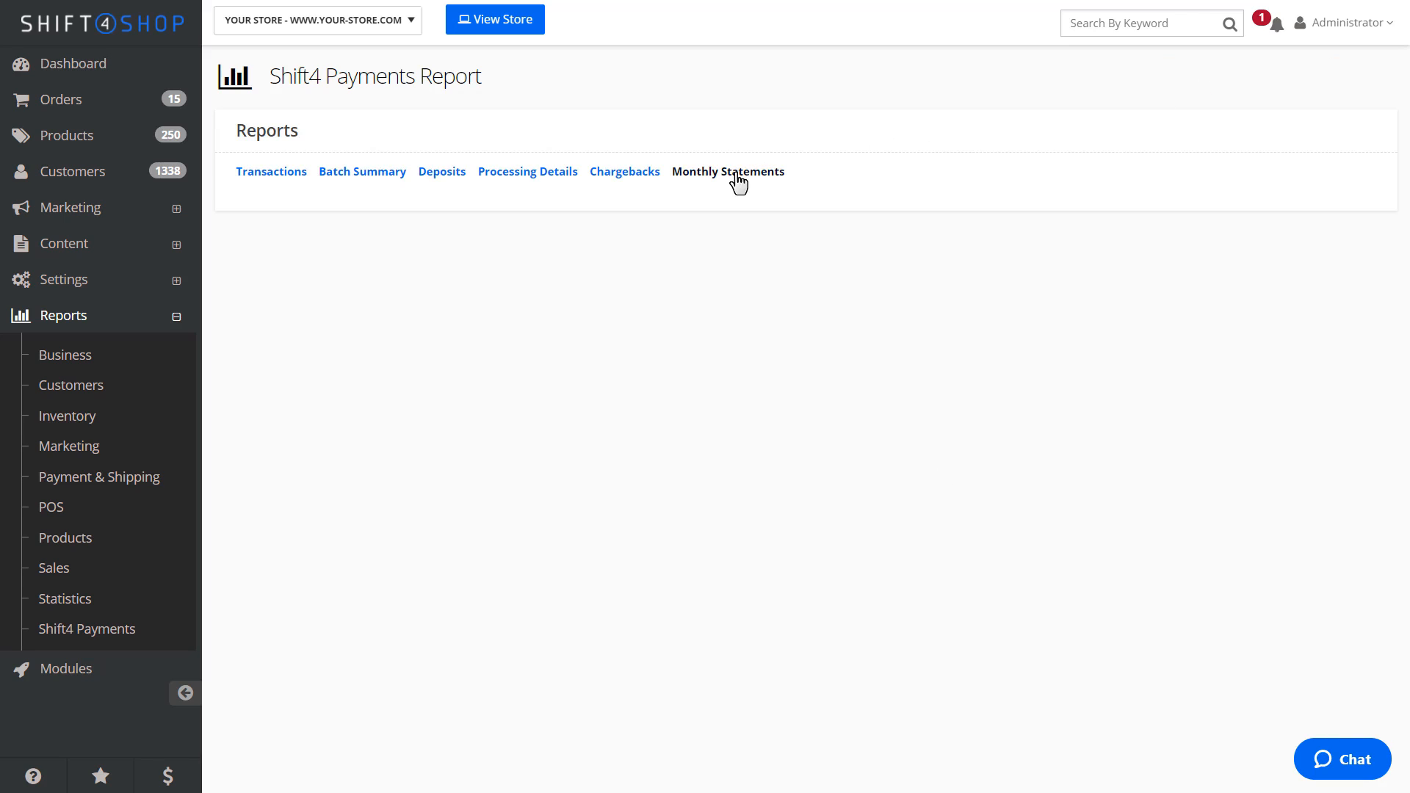
Pick Mar 2021 under Monthly Statements and view the statement PDF
click(727, 171)
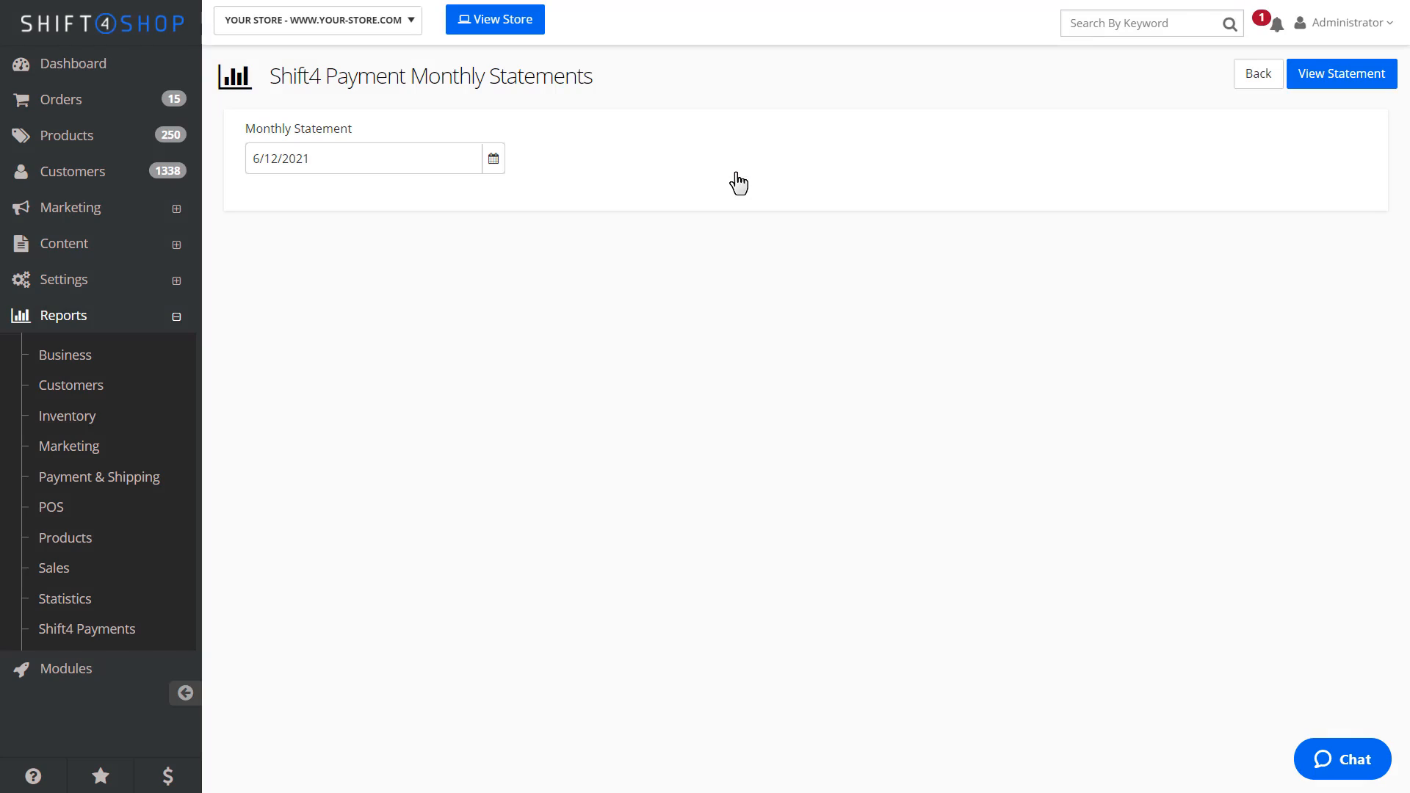
click(493, 159)
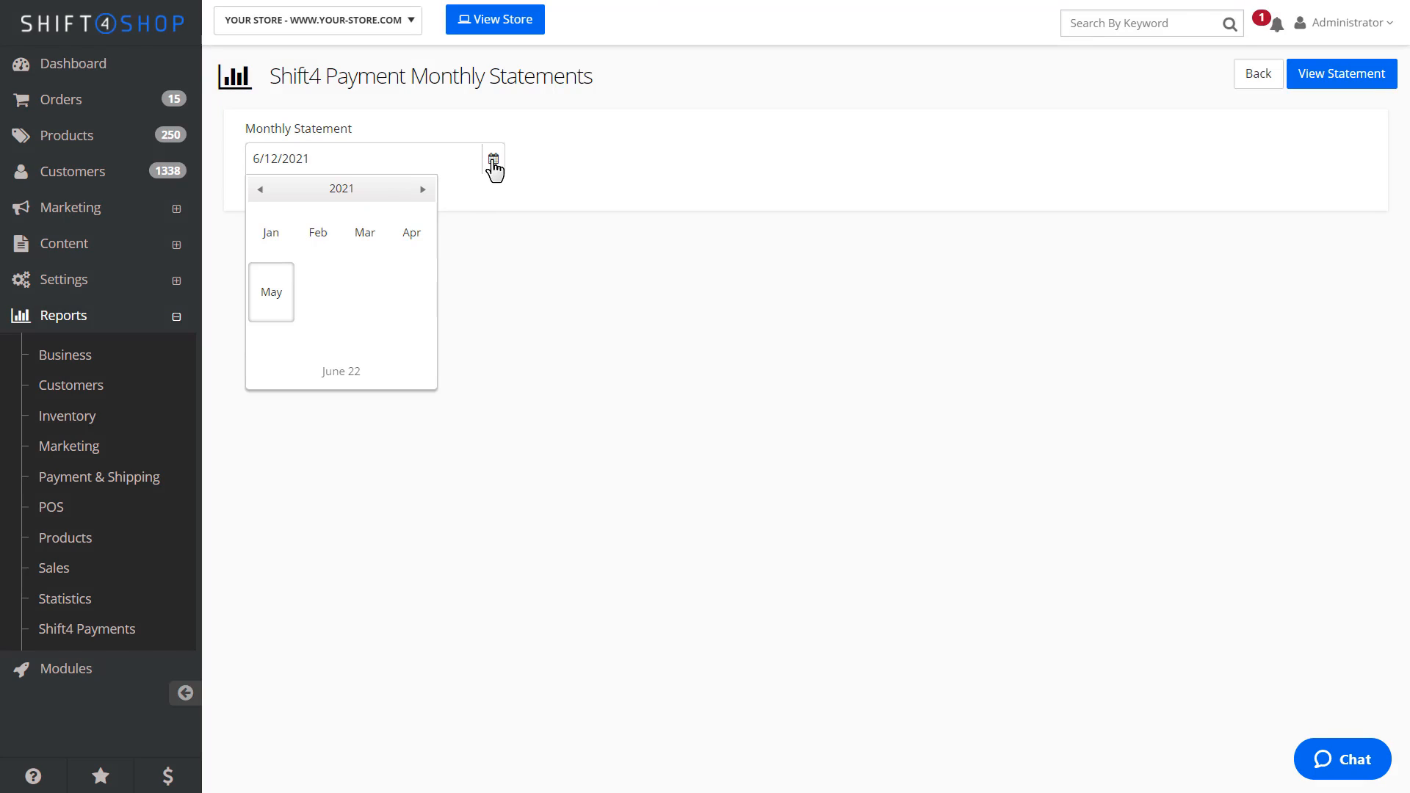
click(365, 232)
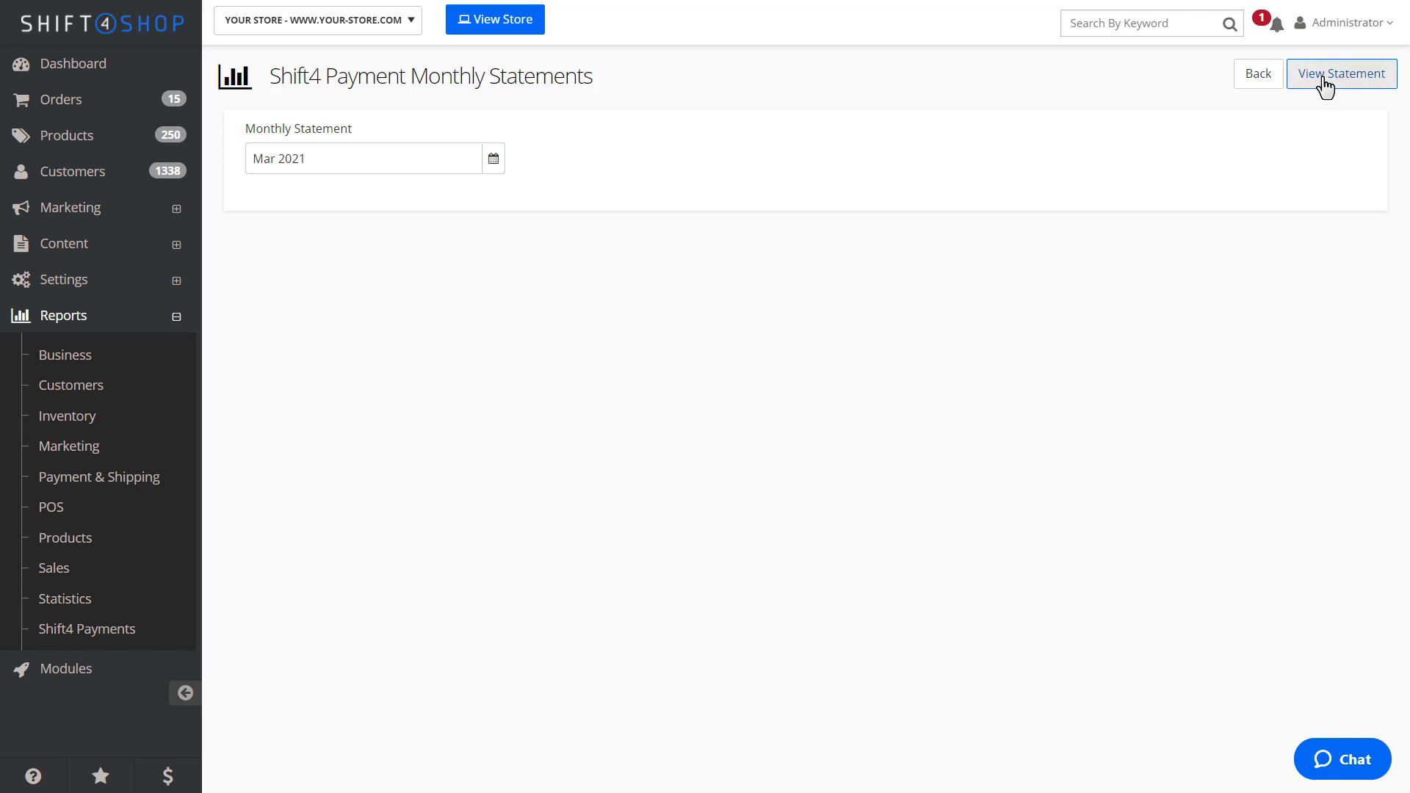
click(1341, 73)
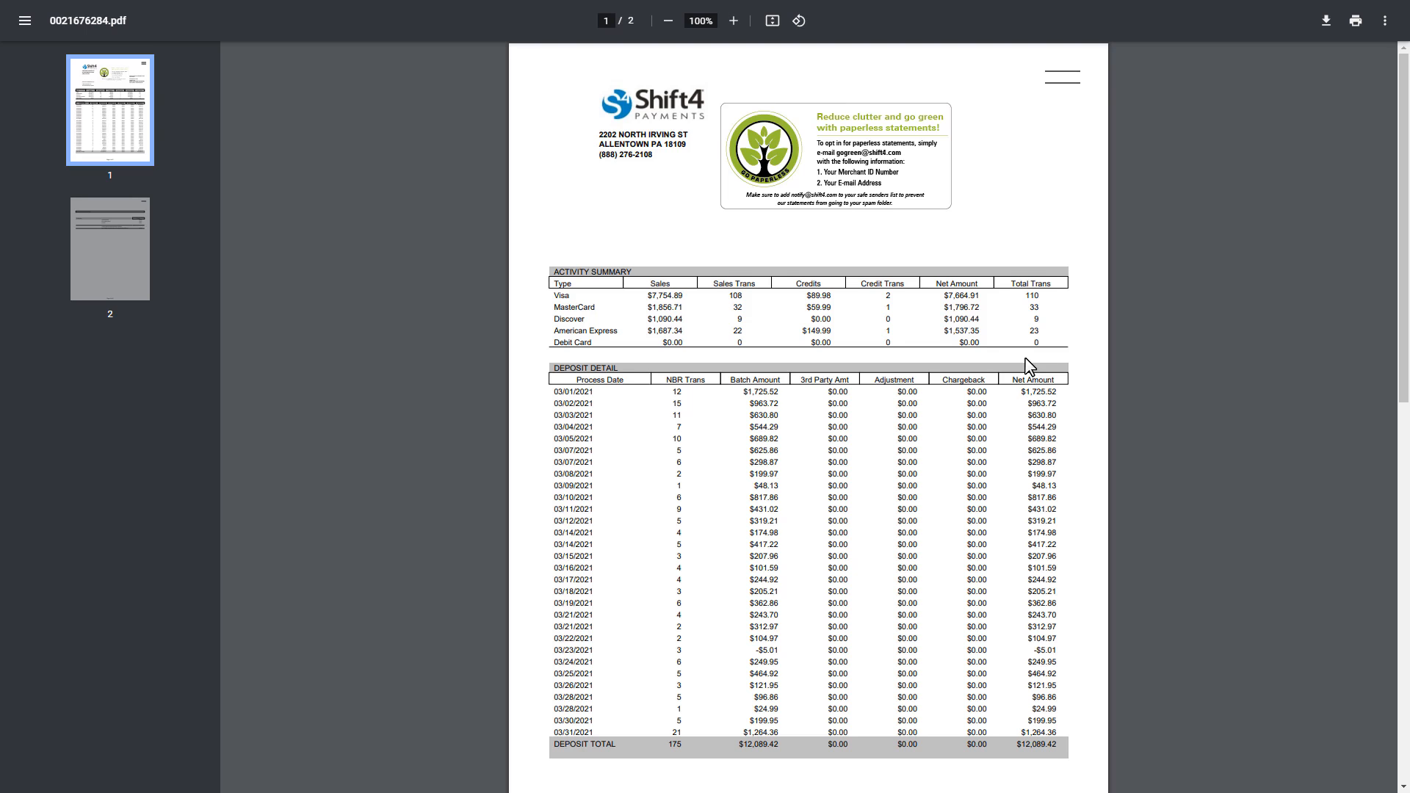